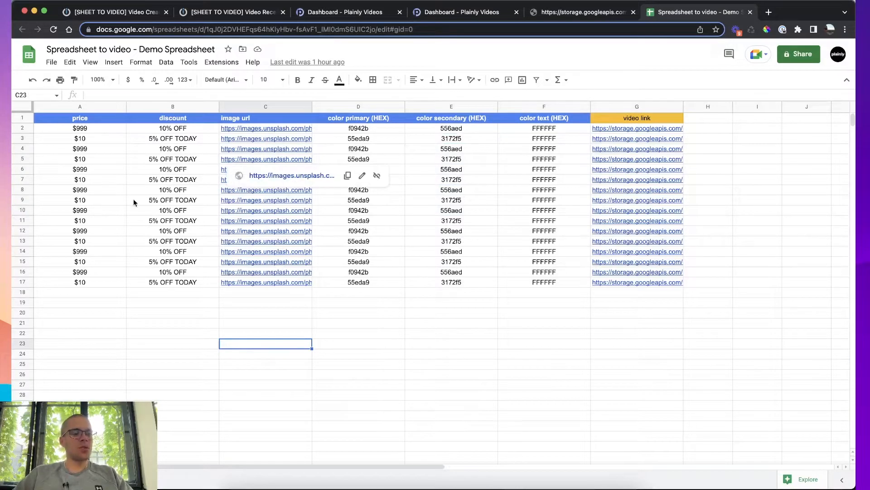
- Browse the scenario, template and spreadsheet tabs, then view the rendered keyboard video ($199,99, 30% OFF)
left_click(172, 394)
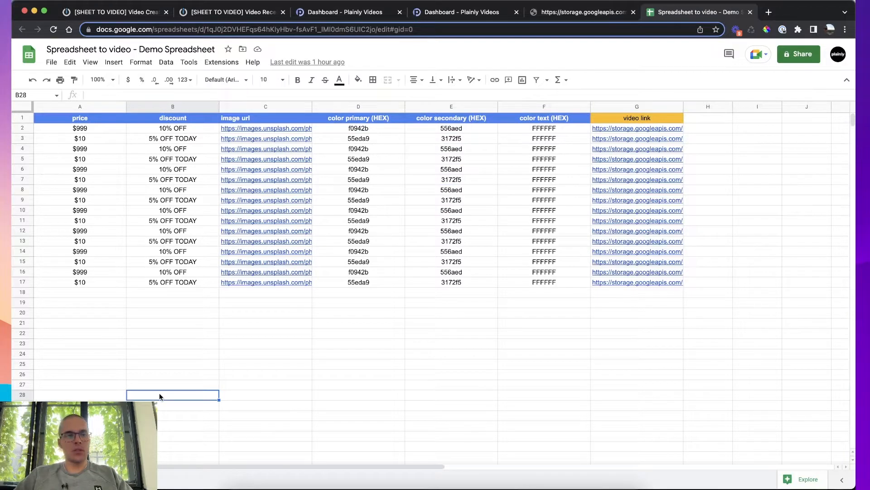
mouse_move(143, 322)
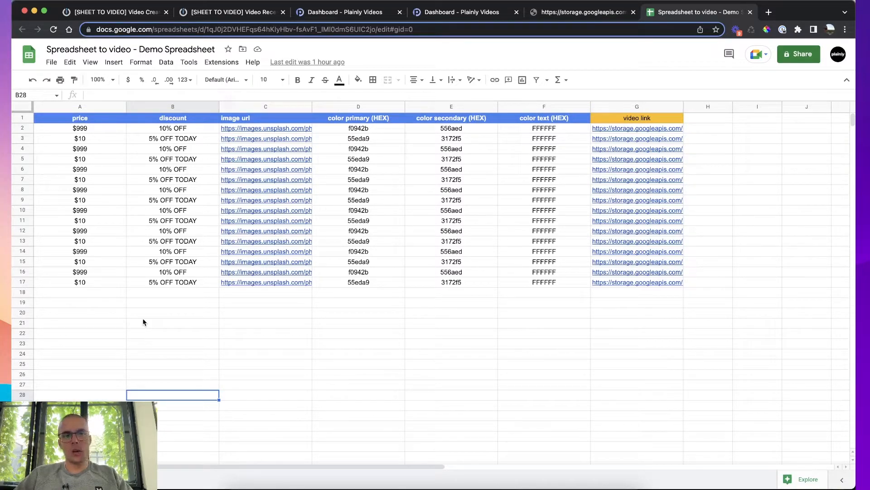
left_click(115, 12)
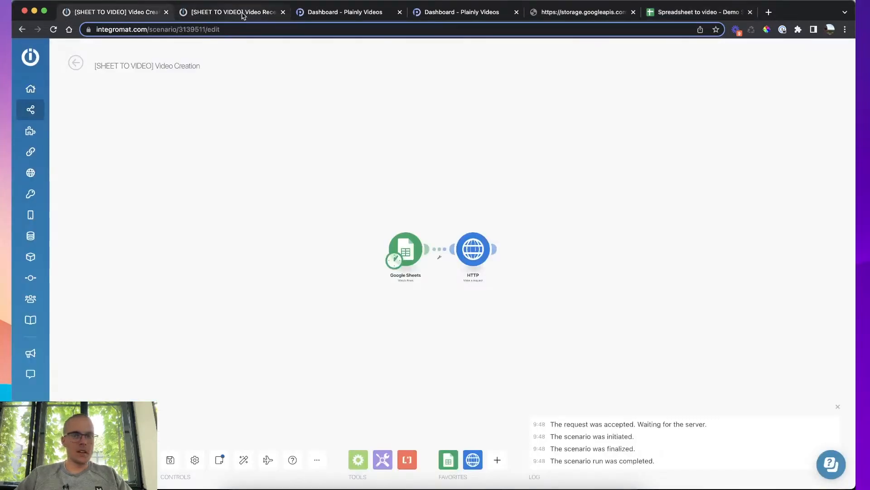
left_click(460, 12)
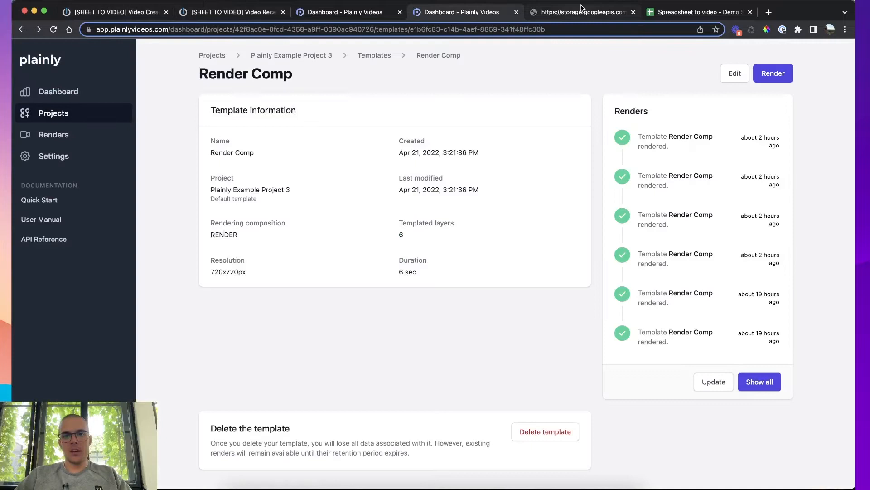
left_click(698, 12)
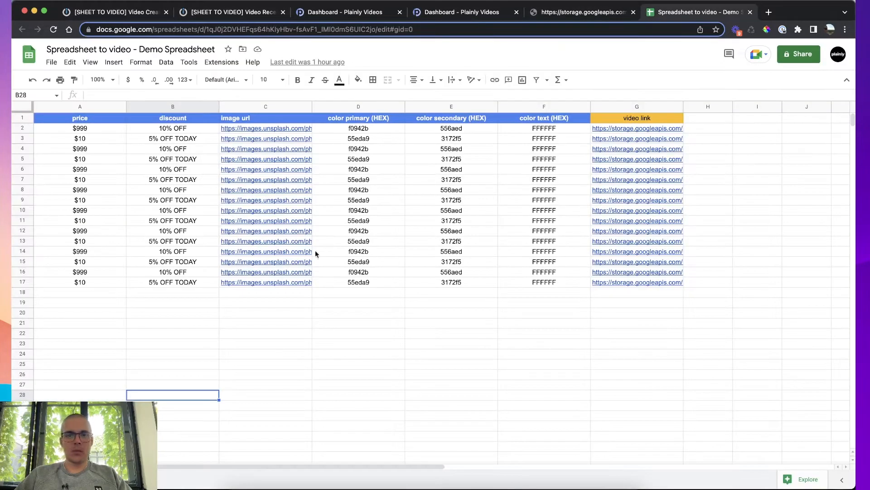
left_click(264, 312)
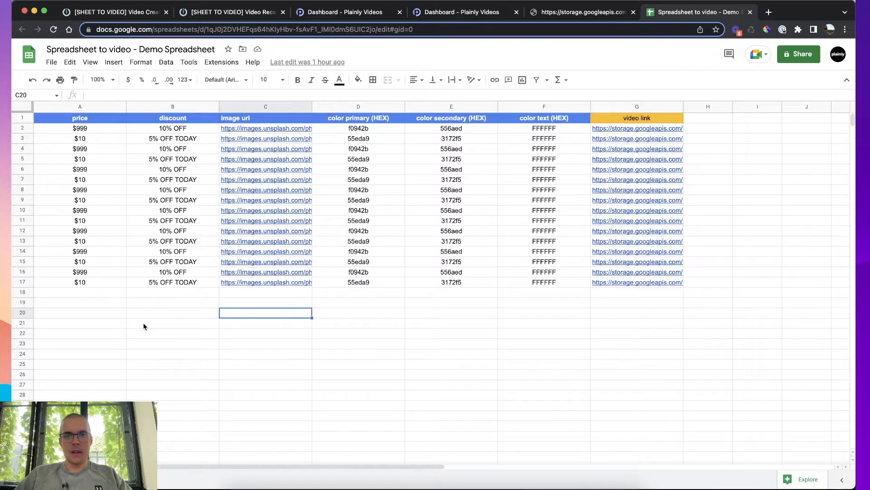
mouse_move(451, 140)
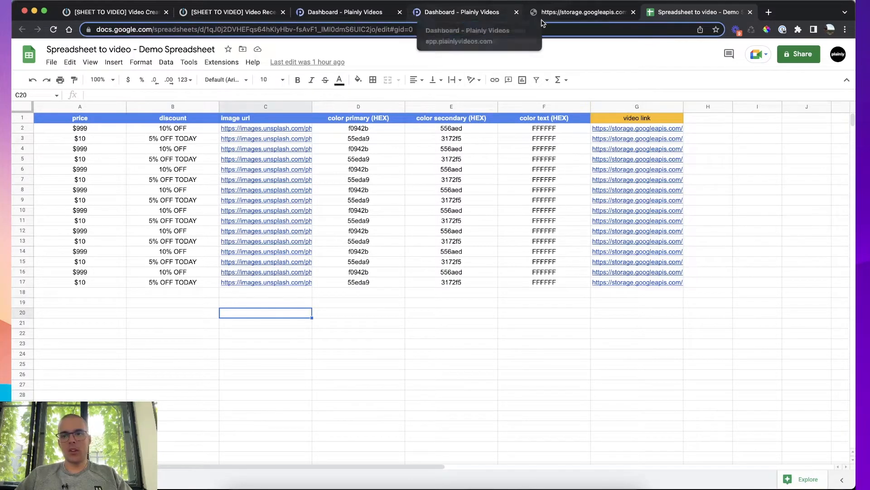
left_click(580, 12)
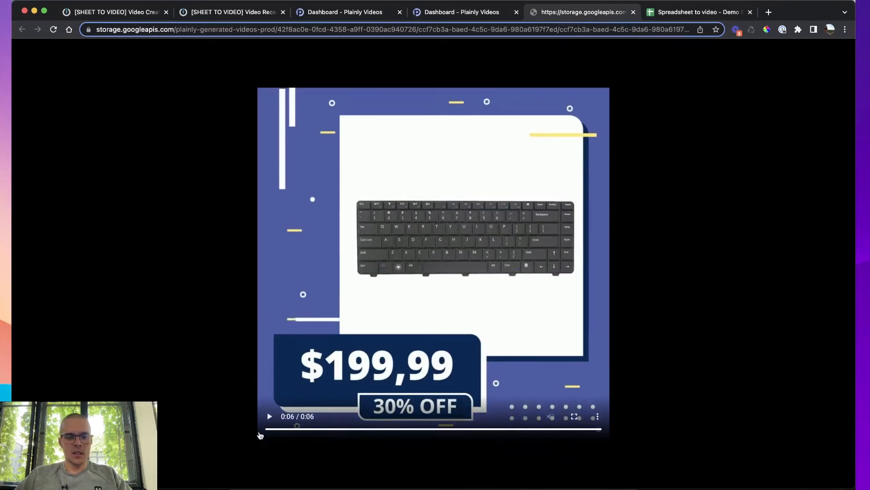
mouse_move(341, 284)
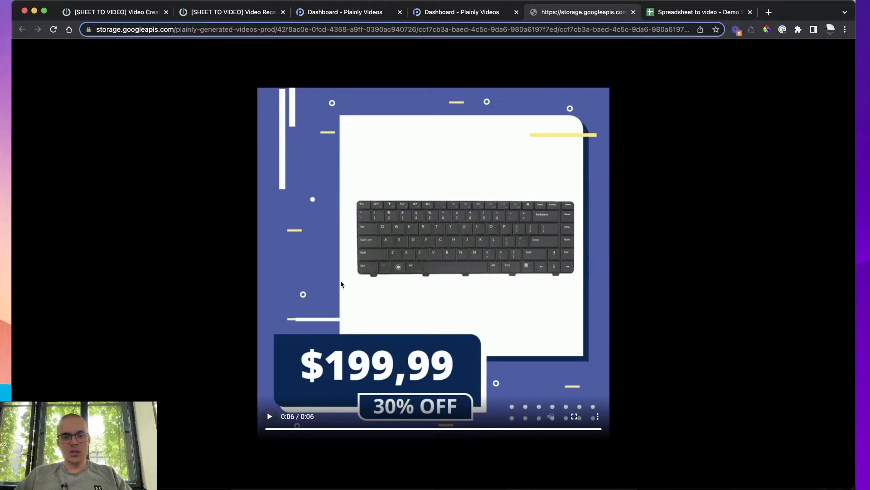
mouse_move(337, 284)
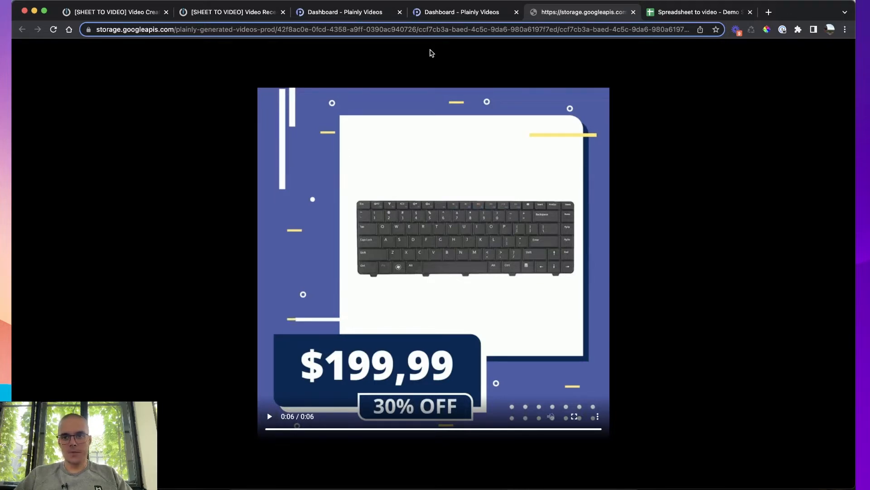
- Show the Render Comp template's six parametrized layers: price, discount, image and three colors
left_click(461, 12)
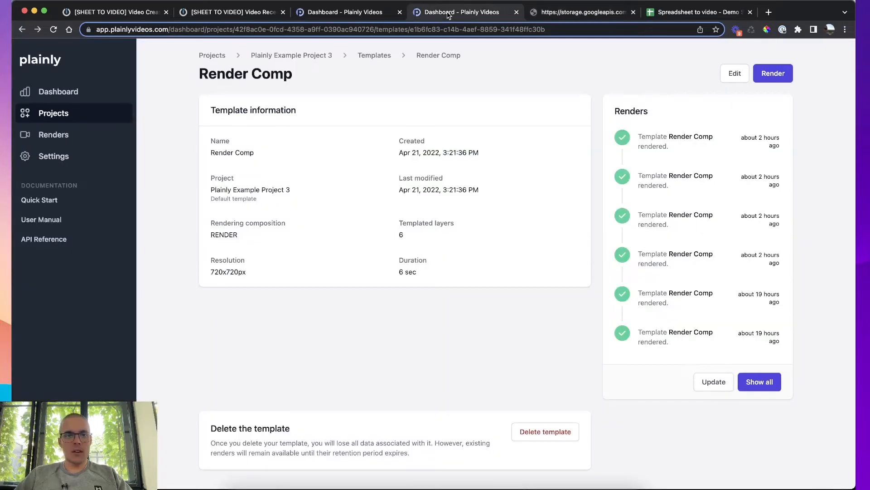
mouse_move(384, 17)
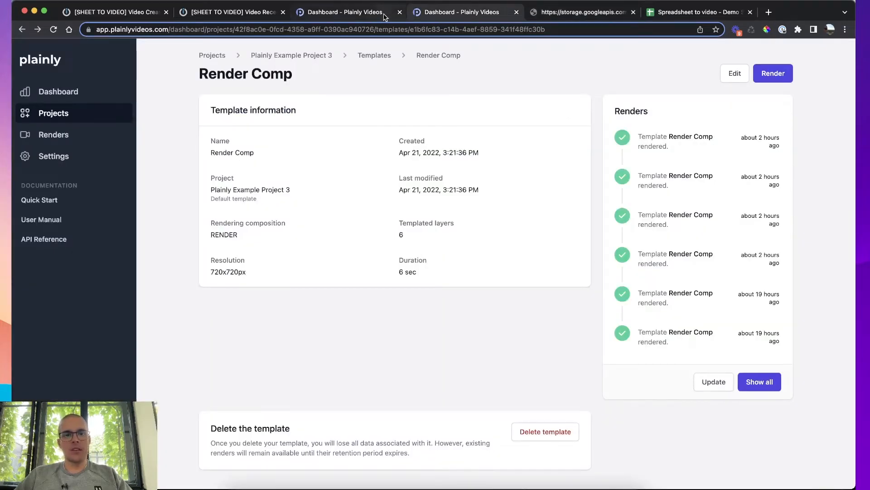
mouse_move(529, 70)
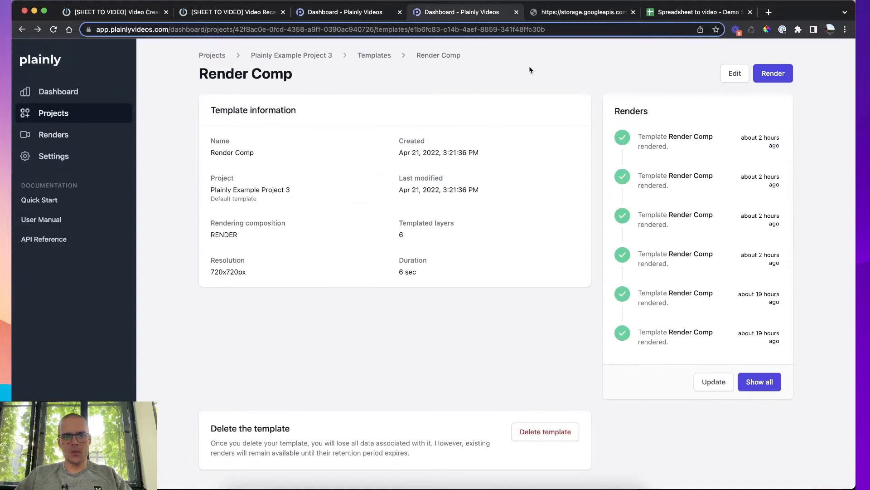
left_click(734, 72)
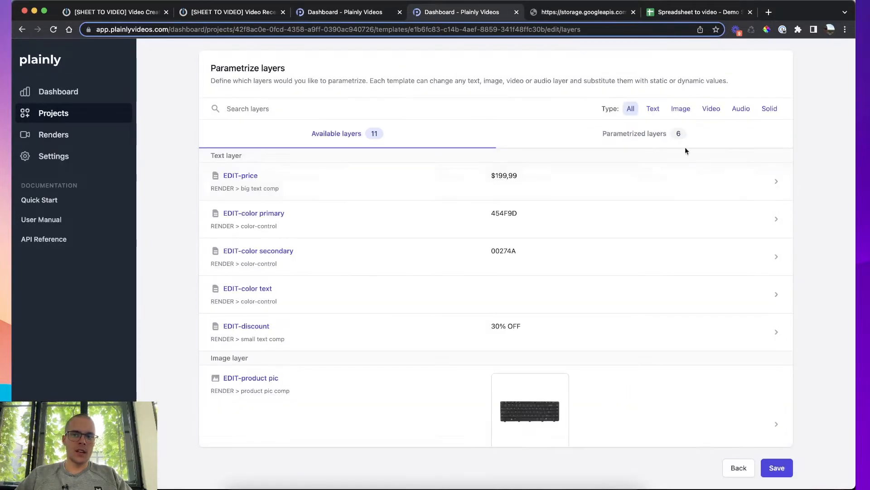
left_click(634, 133)
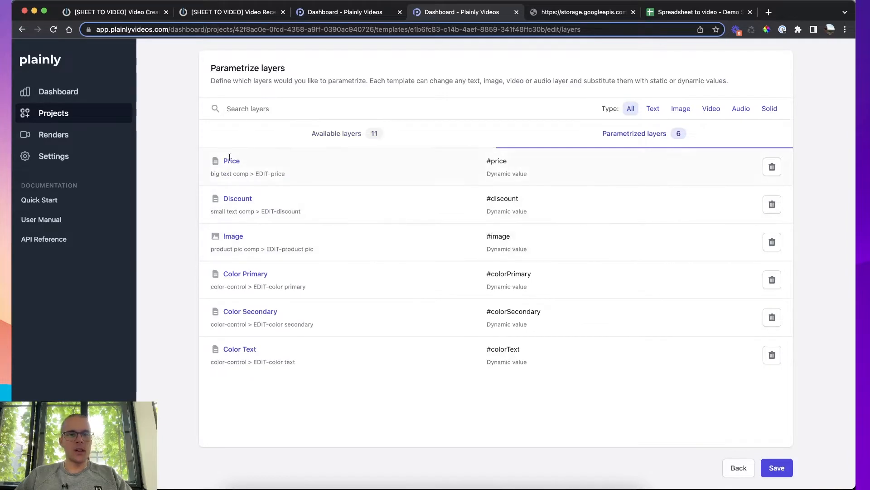
mouse_move(228, 172)
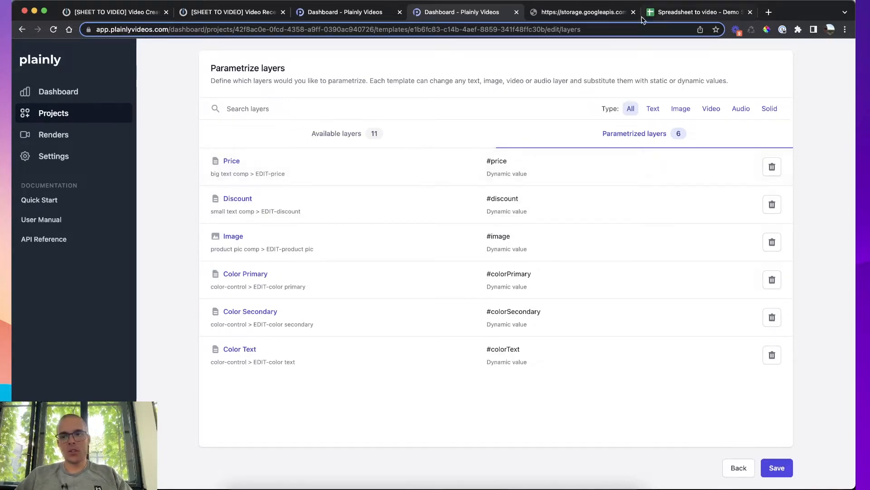
mouse_move(543, 226)
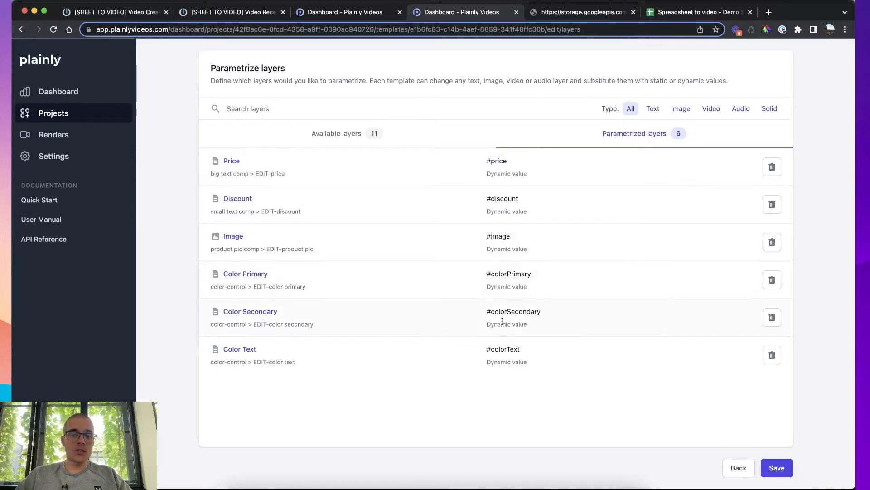
- Walk through the price, discount, color primary, color secondary, color text and video link columns
left_click(698, 11)
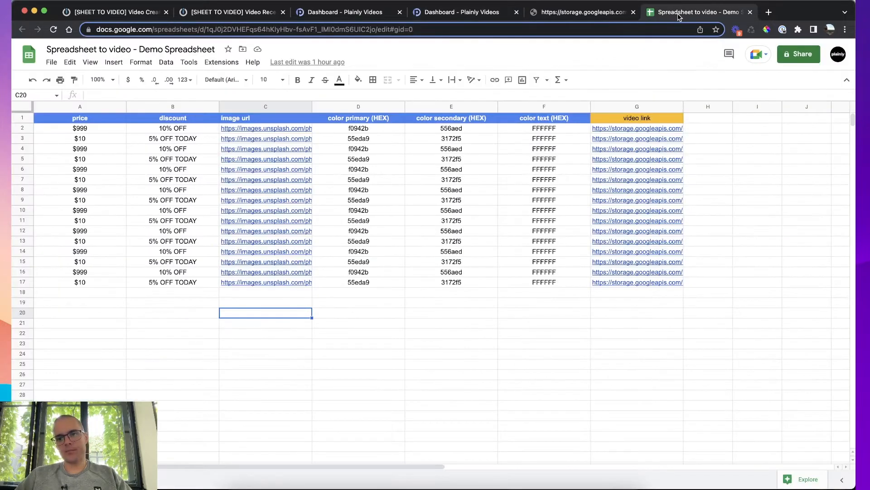
left_click(80, 118)
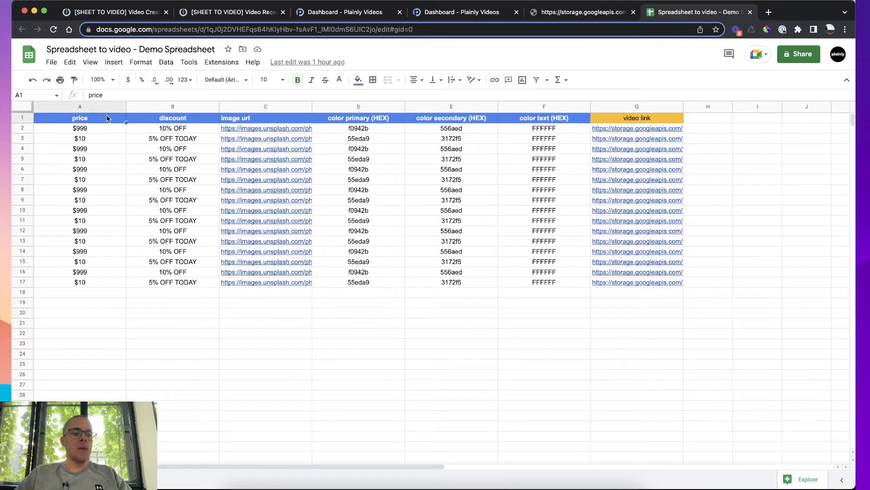
left_click(173, 118)
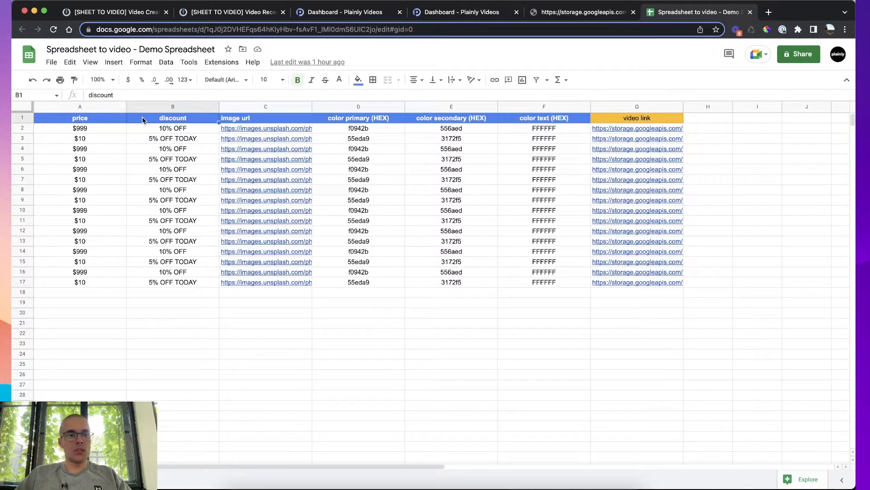
left_click(80, 118)
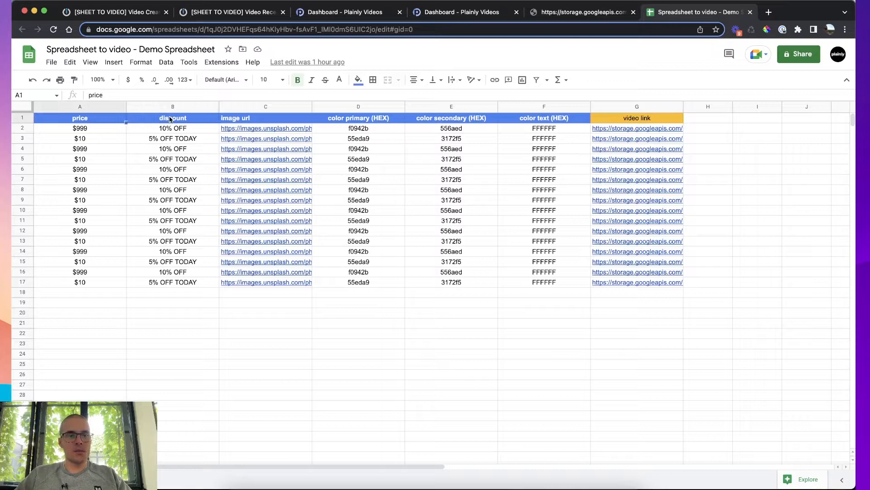
left_click(358, 107)
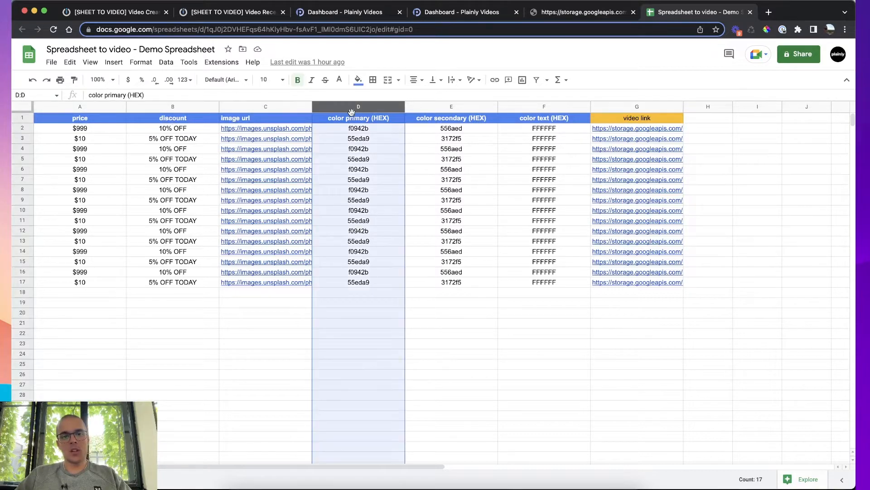
left_click(451, 107)
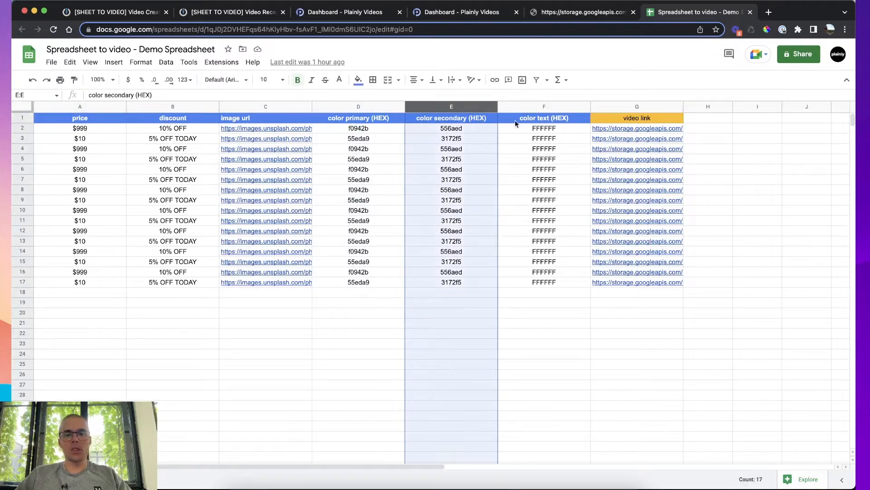
left_click(544, 118)
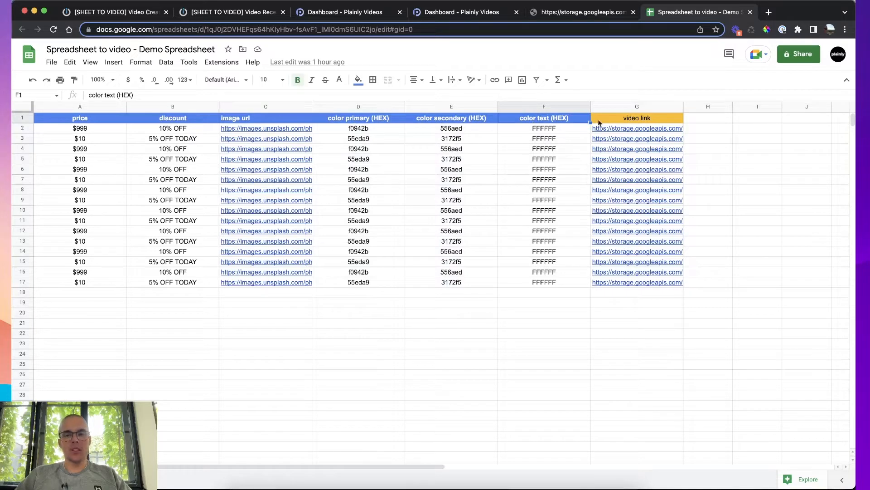
left_click(636, 118)
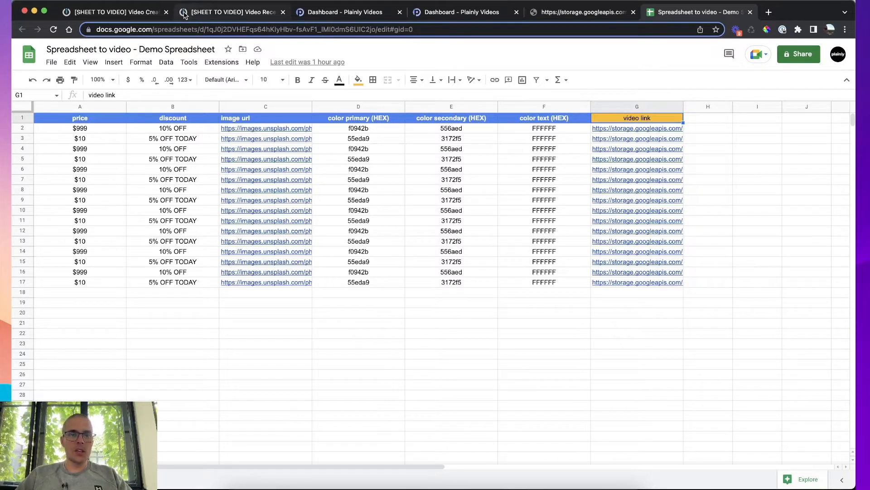
left_click(114, 11)
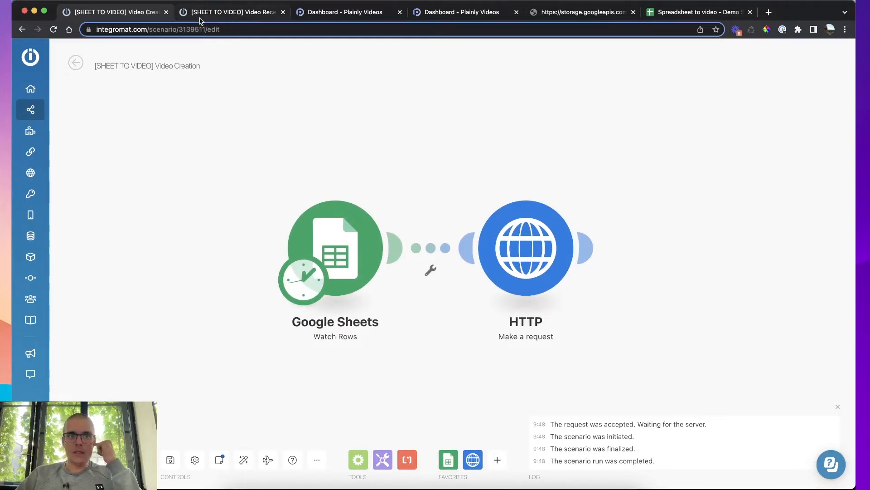
mouse_move(126, 81)
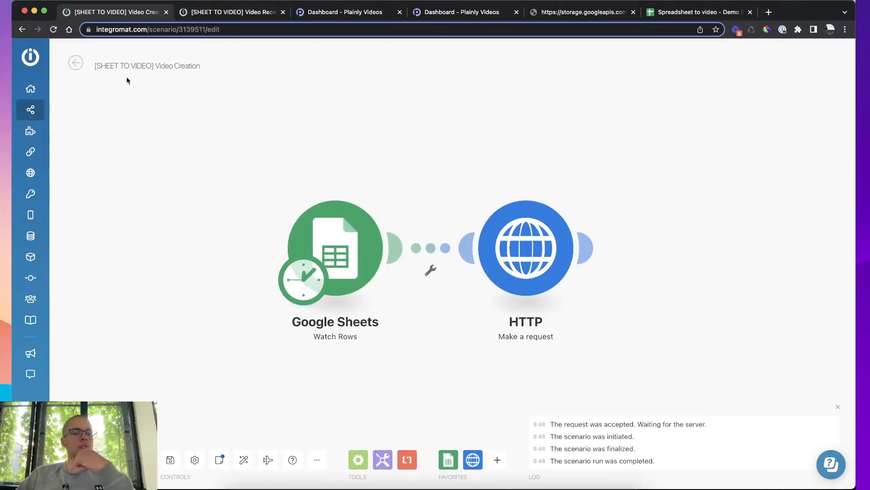
left_click(229, 11)
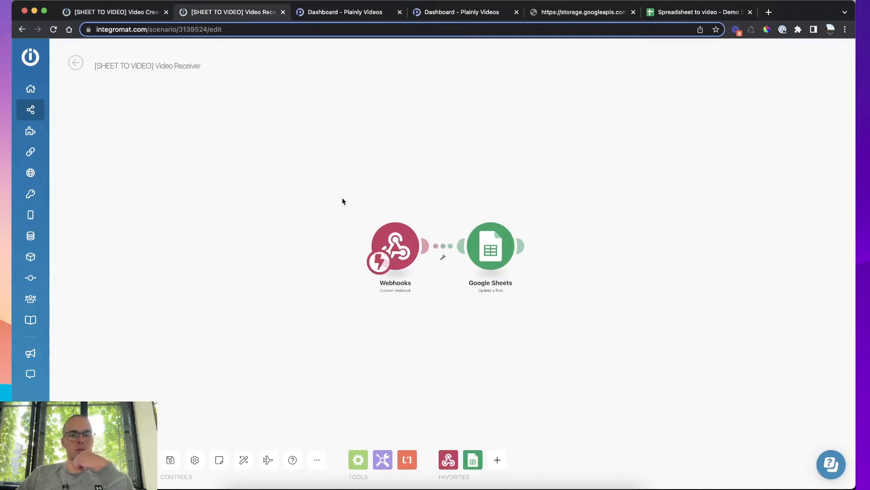
mouse_move(348, 172)
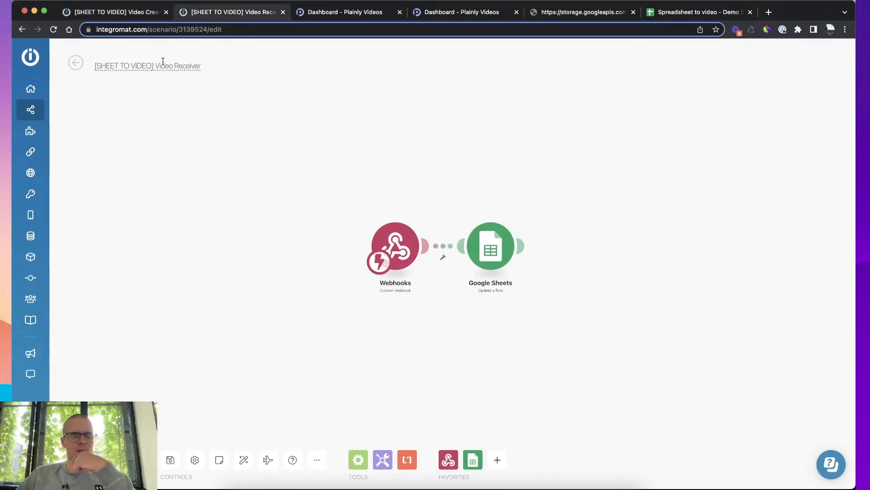
left_click(115, 12)
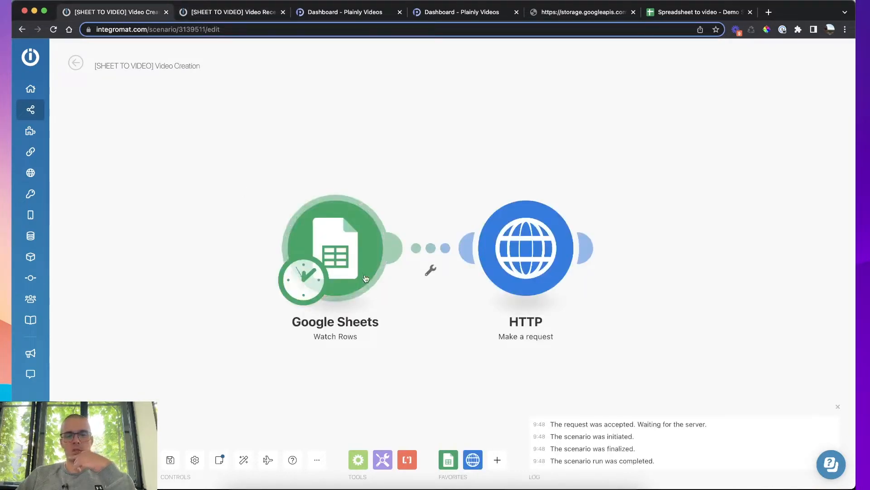
mouse_move(381, 259)
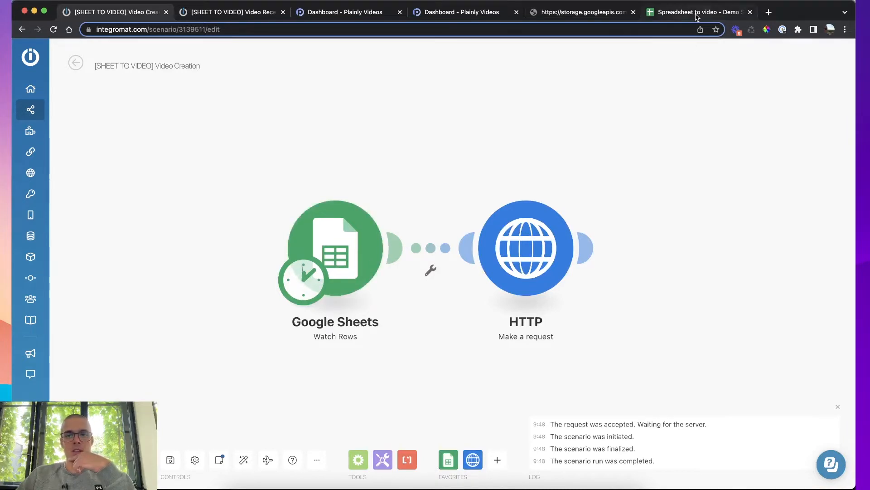
left_click(698, 11)
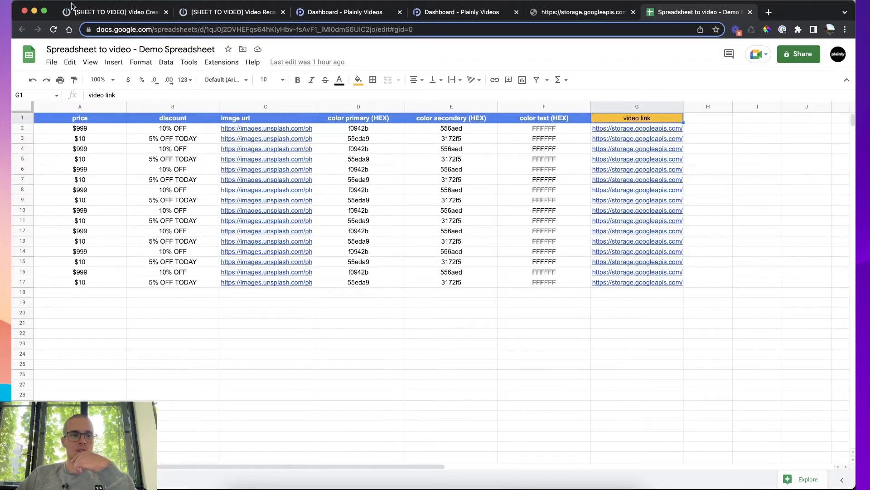
left_click(111, 12)
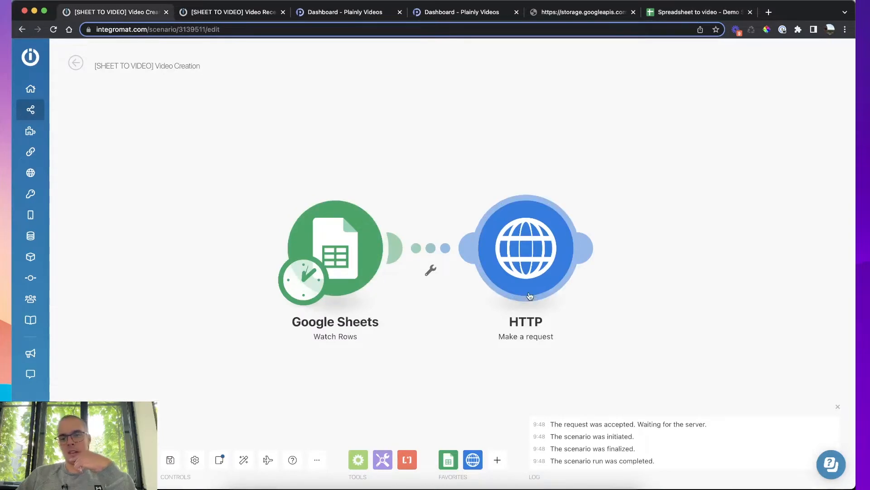
mouse_move(526, 261)
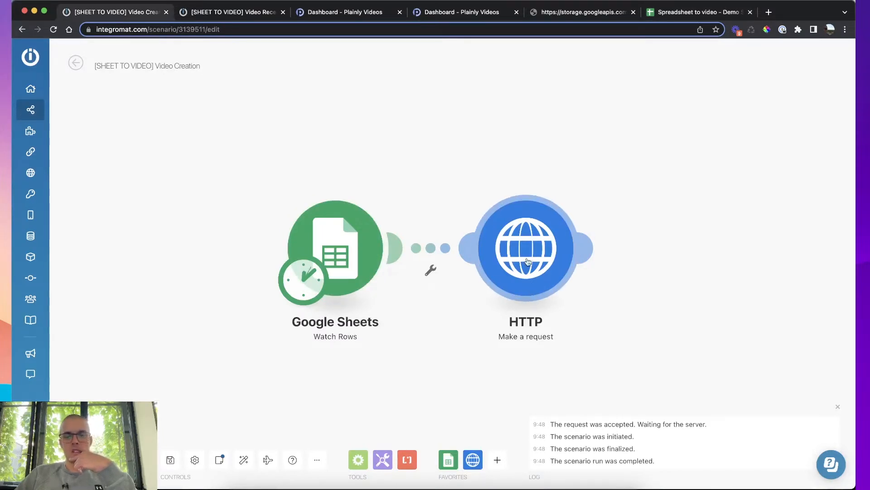
mouse_move(650, 53)
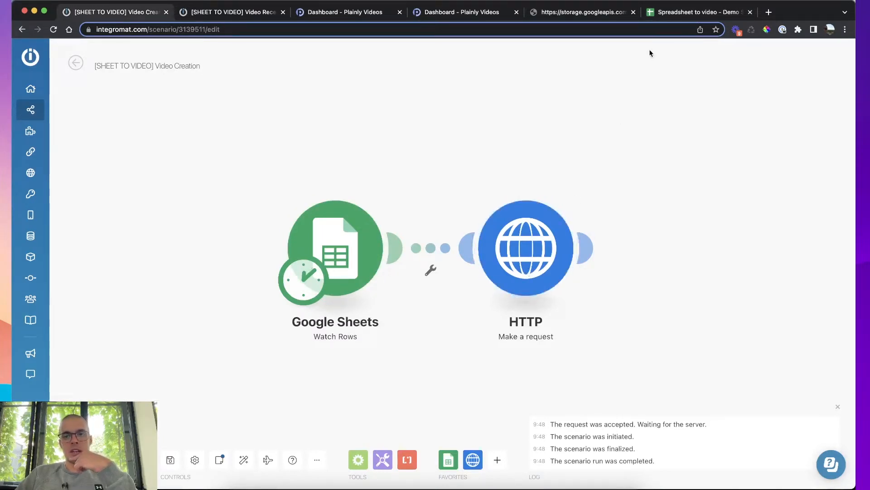
mouse_move(553, 228)
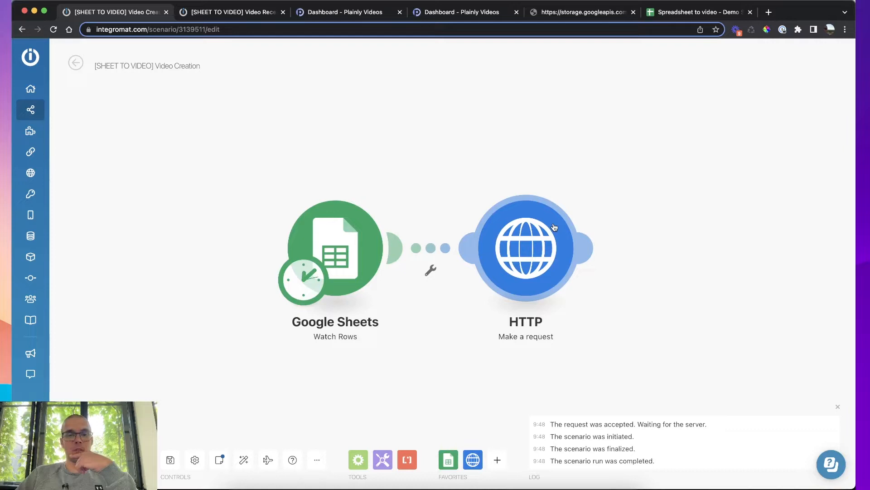
- Keep the trigger's schedule 'At regular intervals' every 5 minutes and confirm it
left_click(303, 281)
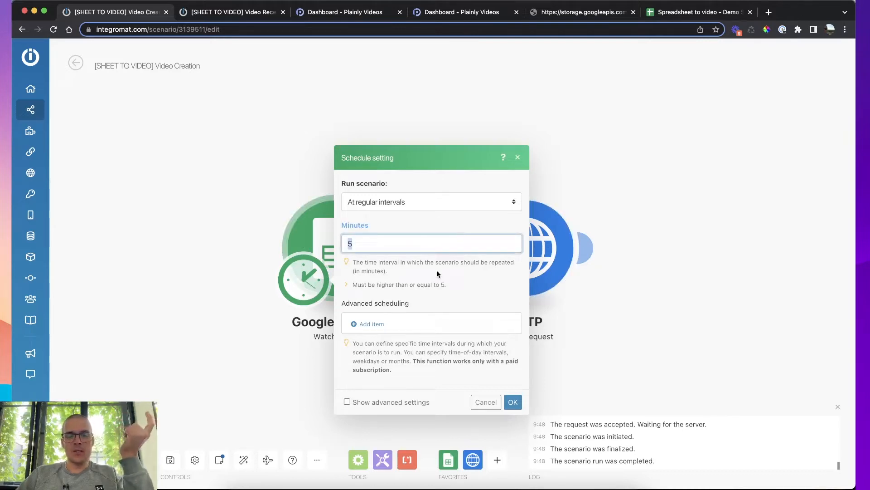
mouse_move(580, 121)
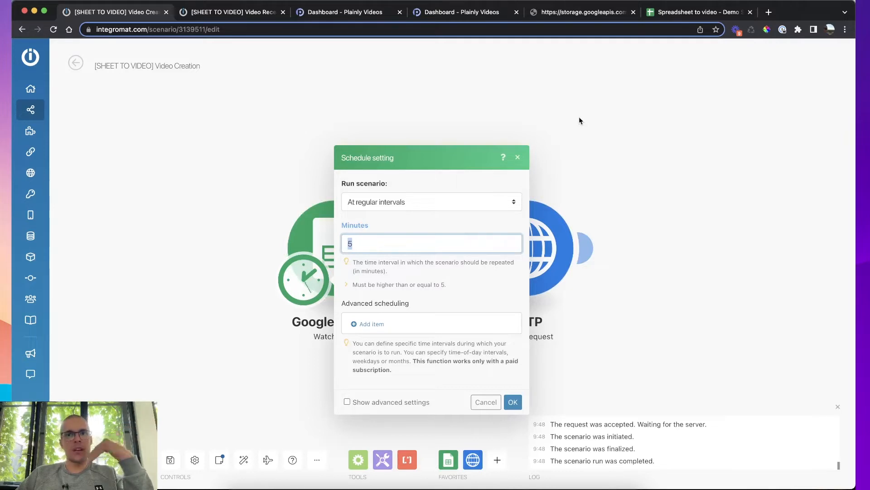
left_click(698, 11)
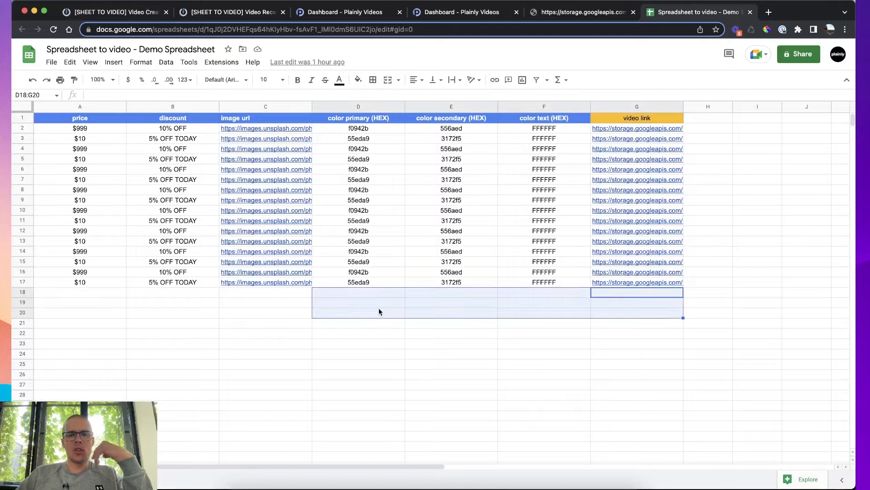
left_click(111, 12)
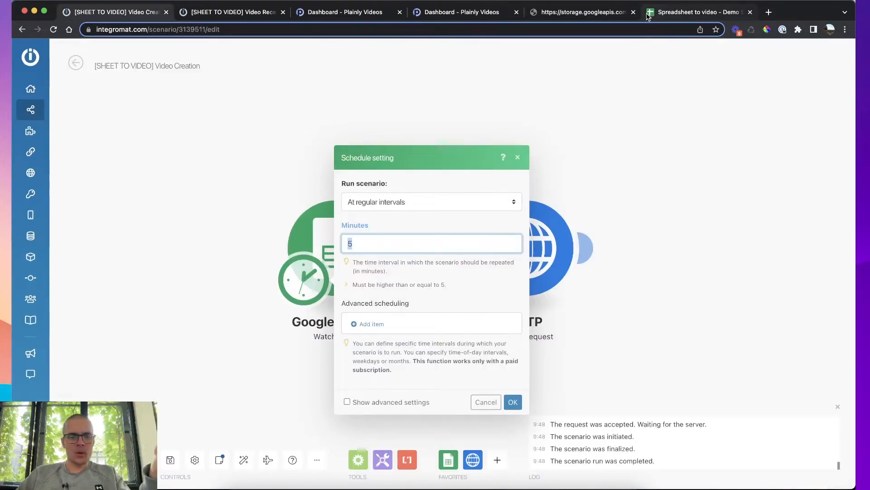
mouse_move(532, 174)
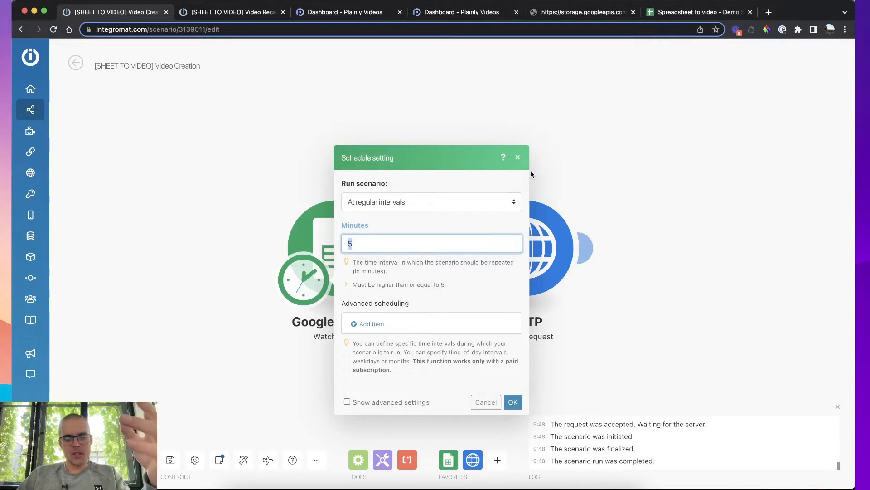
mouse_move(366, 216)
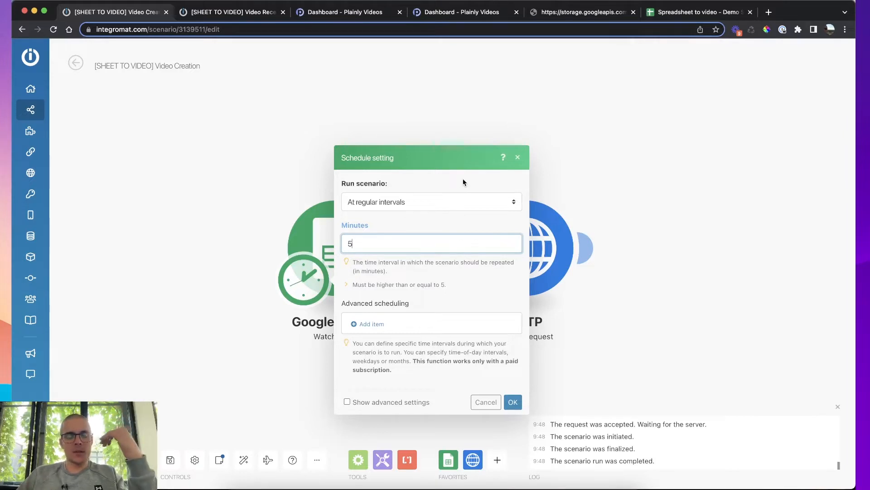
mouse_move(498, 151)
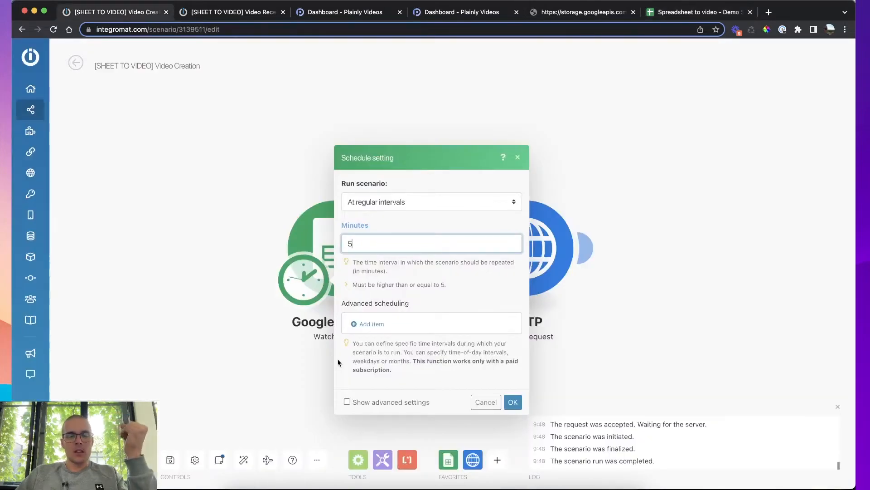
mouse_move(511, 402)
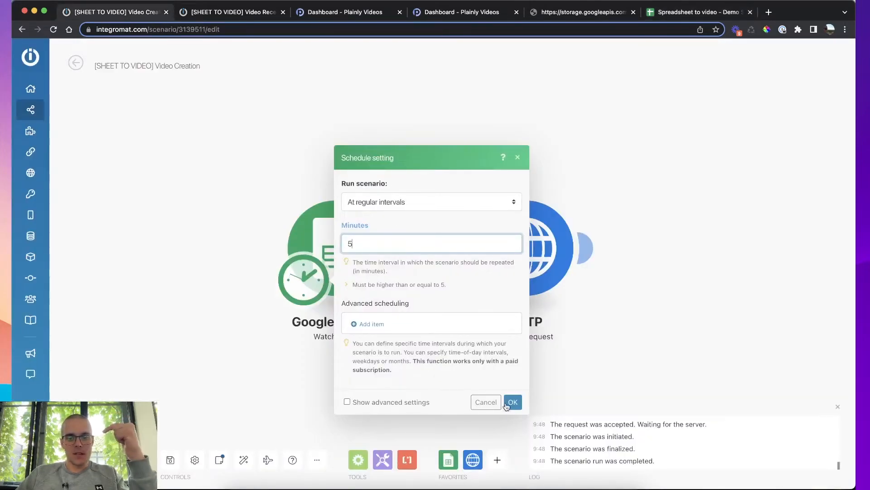
left_click(511, 402)
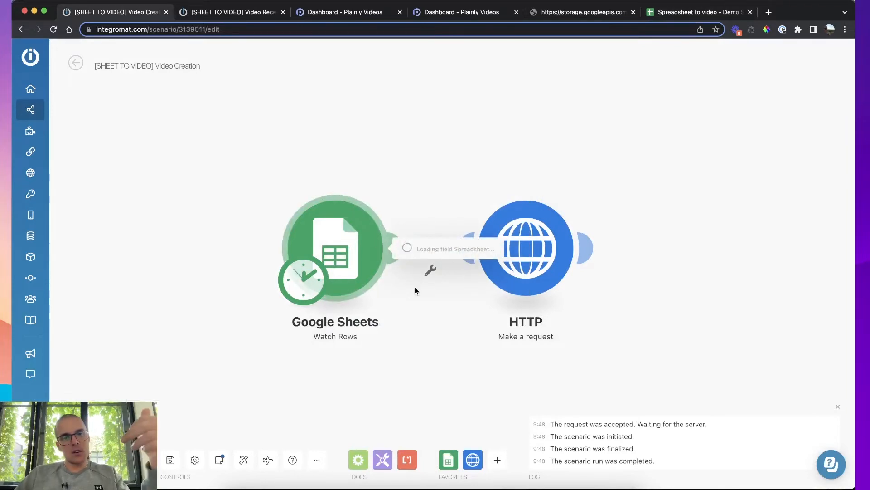
- Set the Google Sheets Watch Rows trigger's limit to 20 rows per cycle
left_click(336, 248)
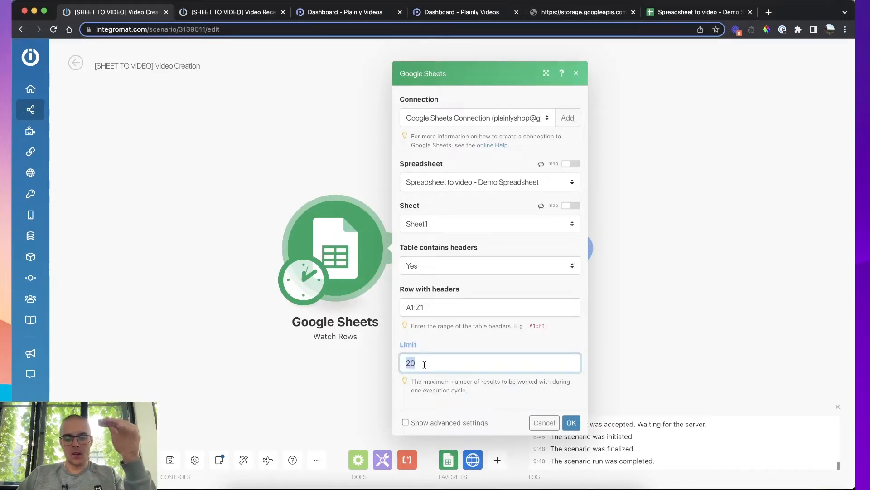
mouse_move(382, 365)
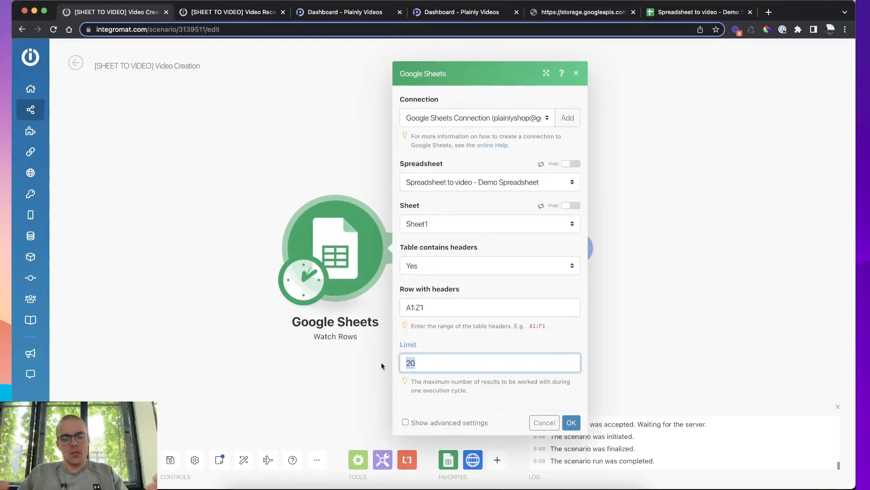
type("100")
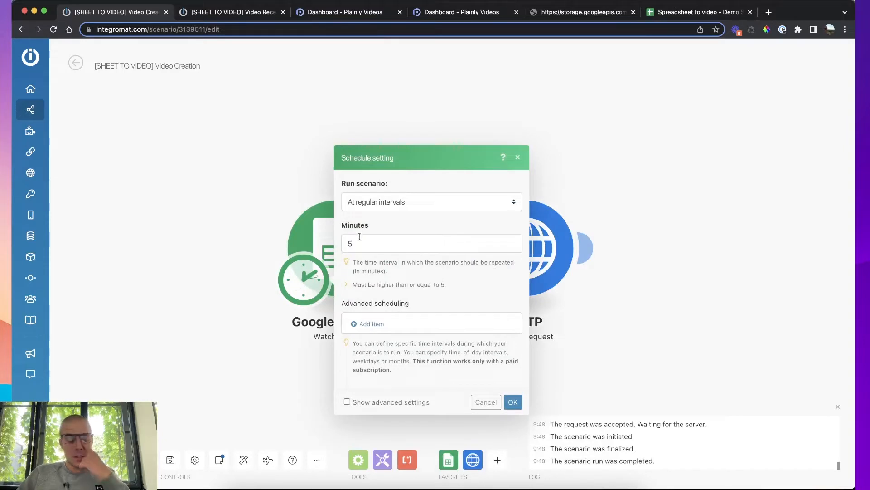
mouse_move(322, 225)
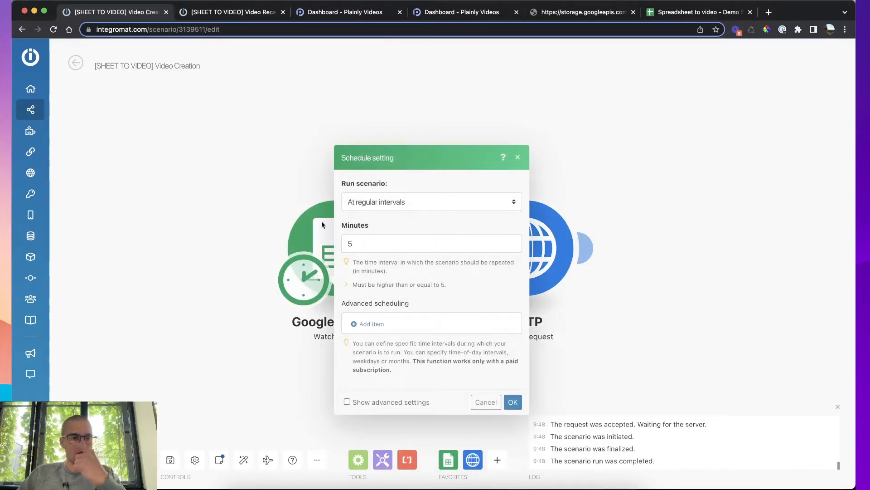
mouse_move(303, 303)
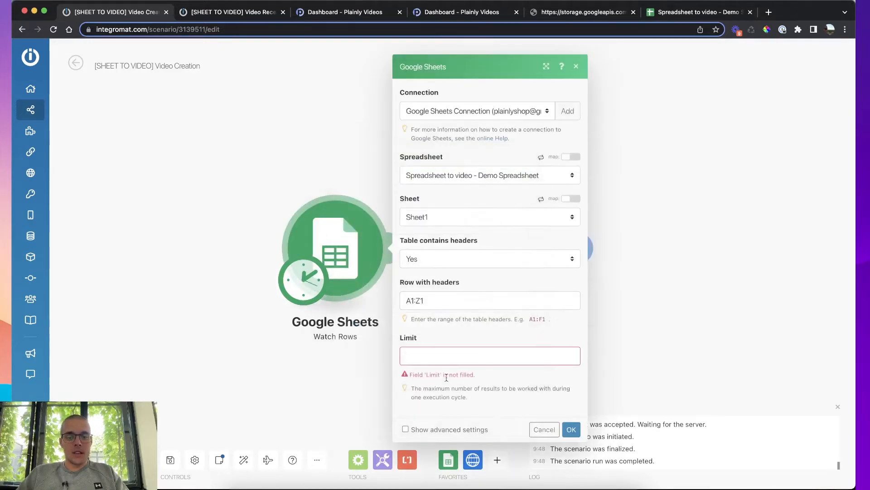
type("2")
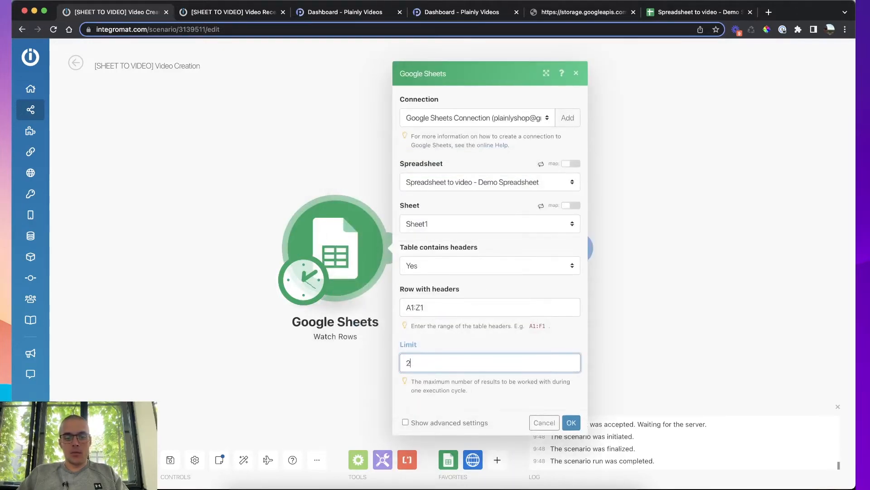
type("0")
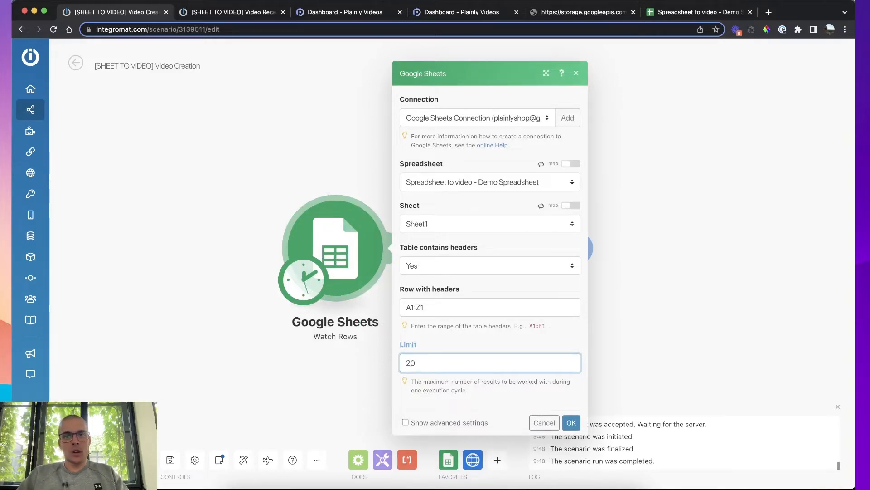
left_click(697, 12)
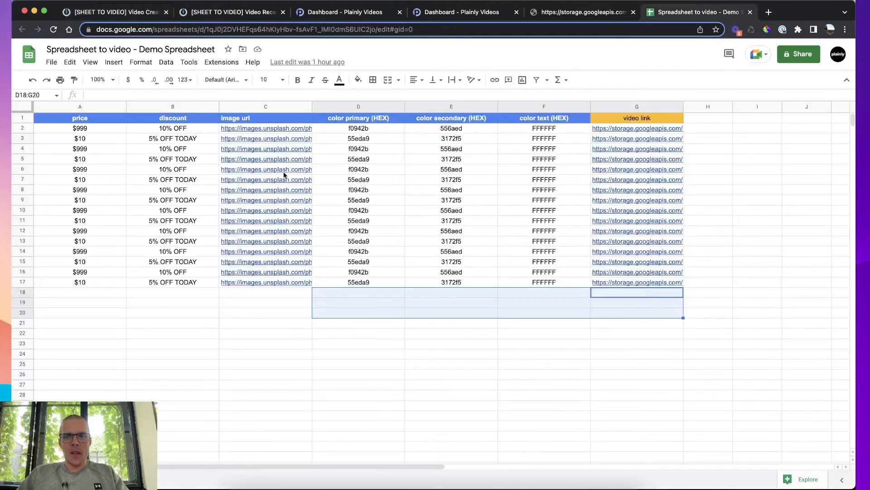
- Point out the header row of Sheet1 in the demo spreadsheet
left_click(80, 128)
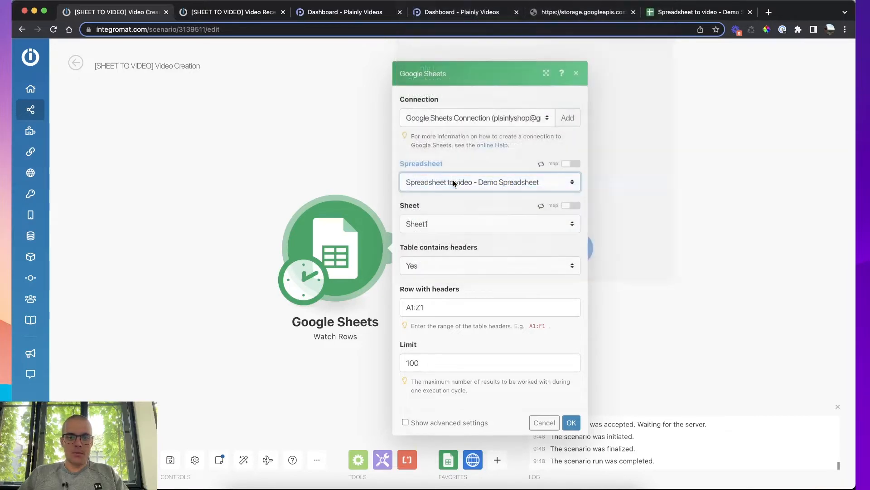
mouse_move(419, 228)
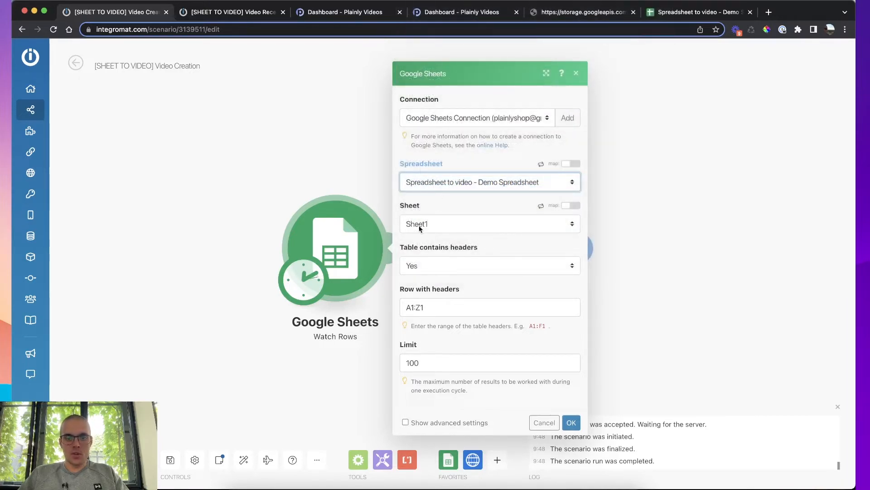
- Keep 'Table contains headers' Yes with A1:Z1 and limit 100, checking the sheet's header row, and confirm
left_click(489, 266)
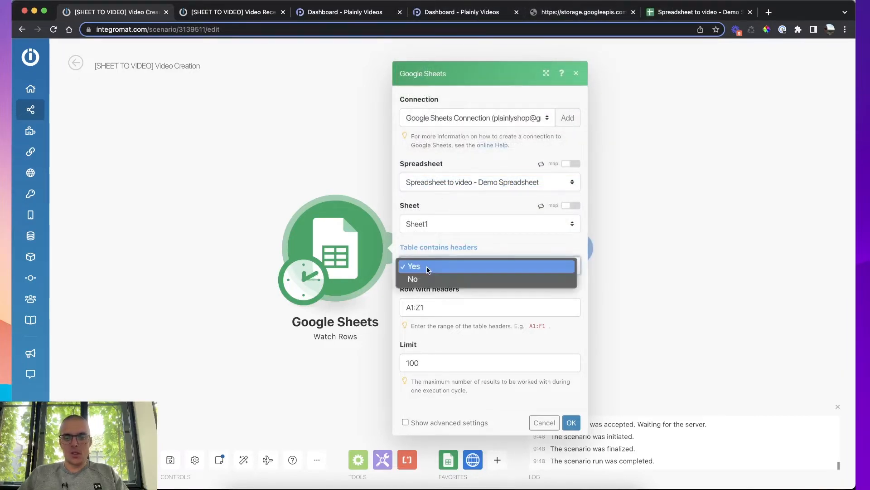
left_click(413, 266)
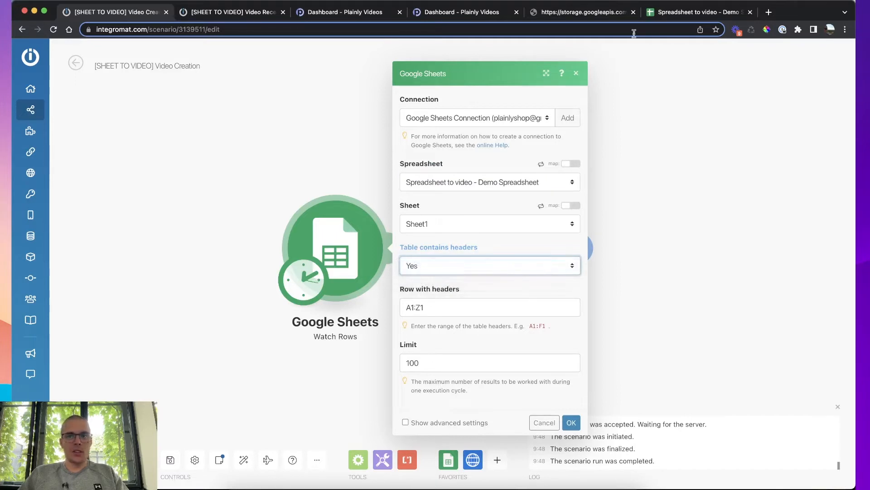
left_click(698, 12)
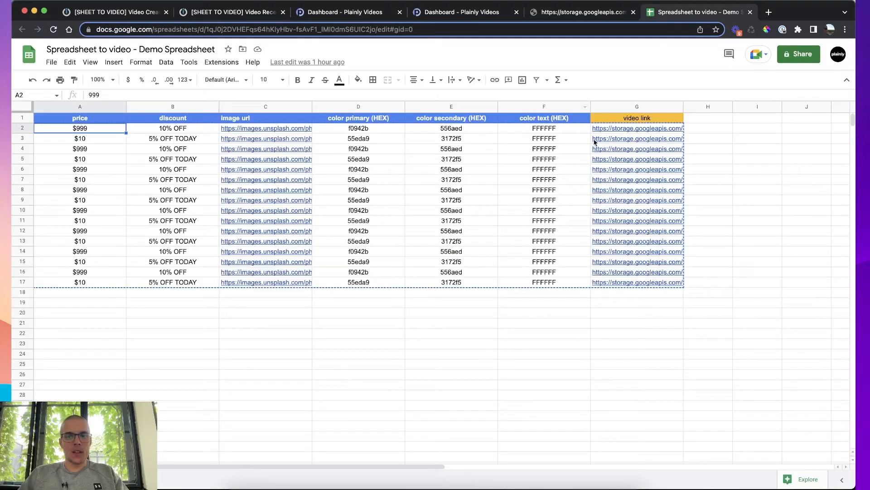
left_click(80, 118)
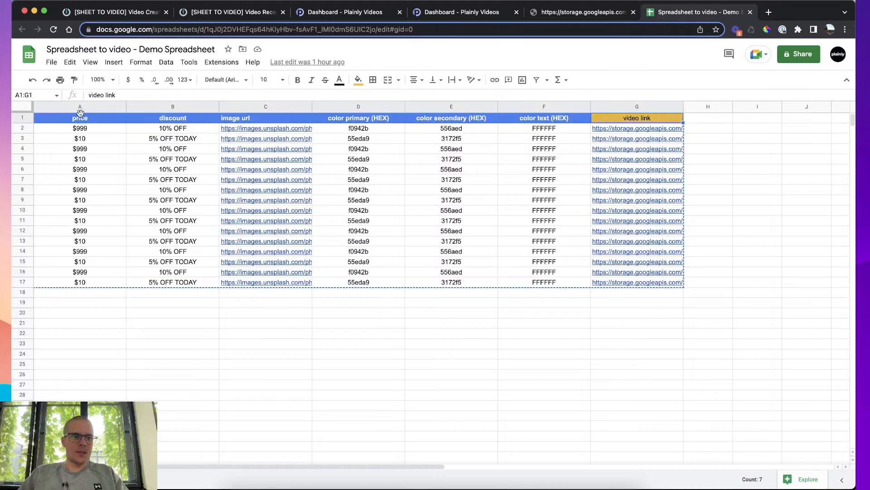
left_click(114, 11)
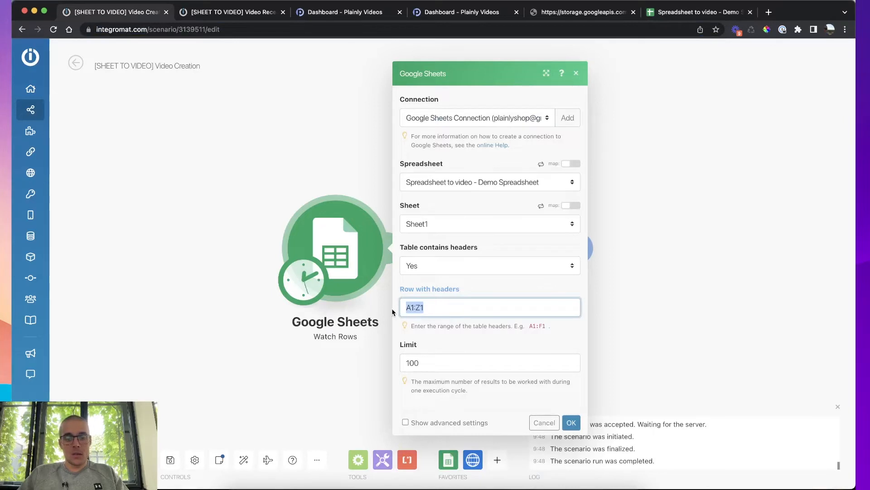
left_click(489, 363)
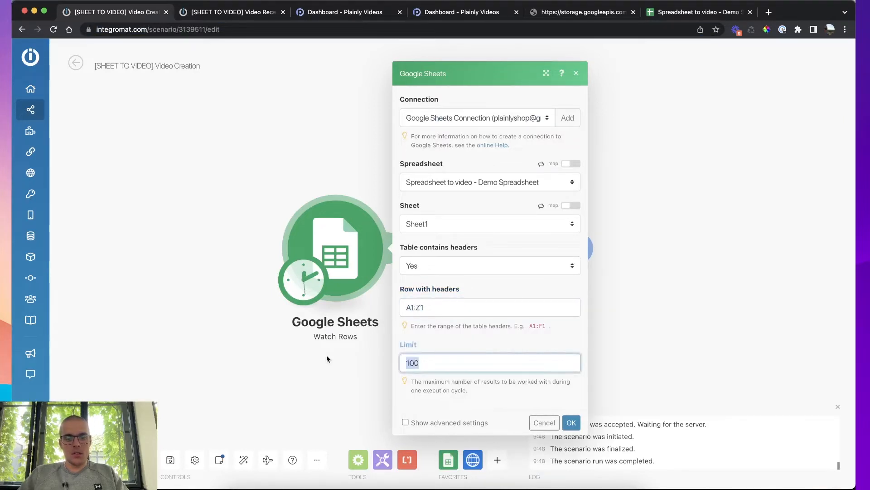
left_click(570, 422)
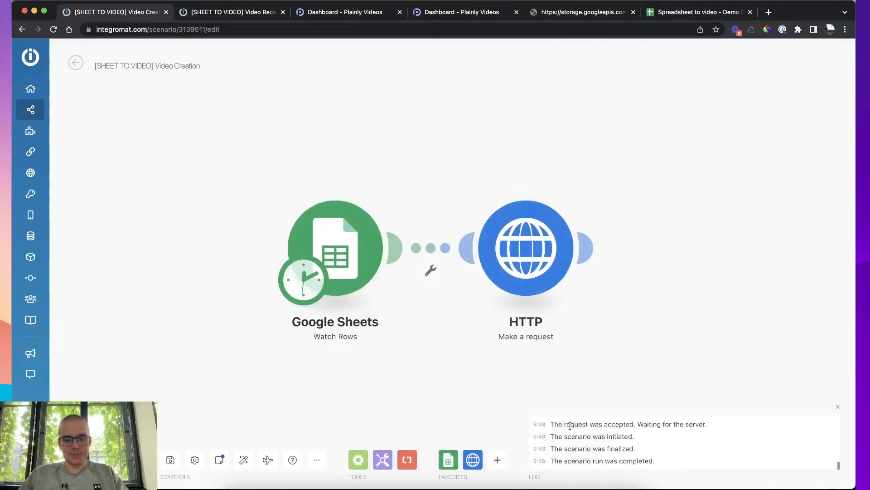
mouse_move(489, 244)
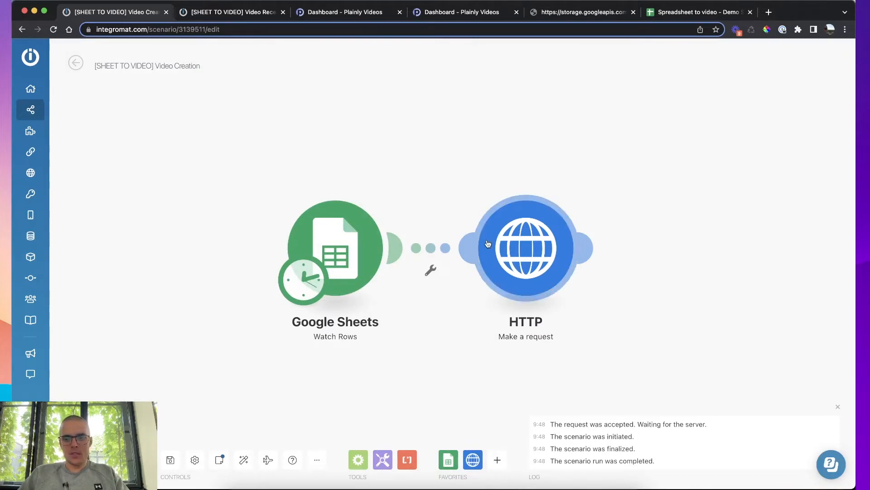
mouse_move(536, 241)
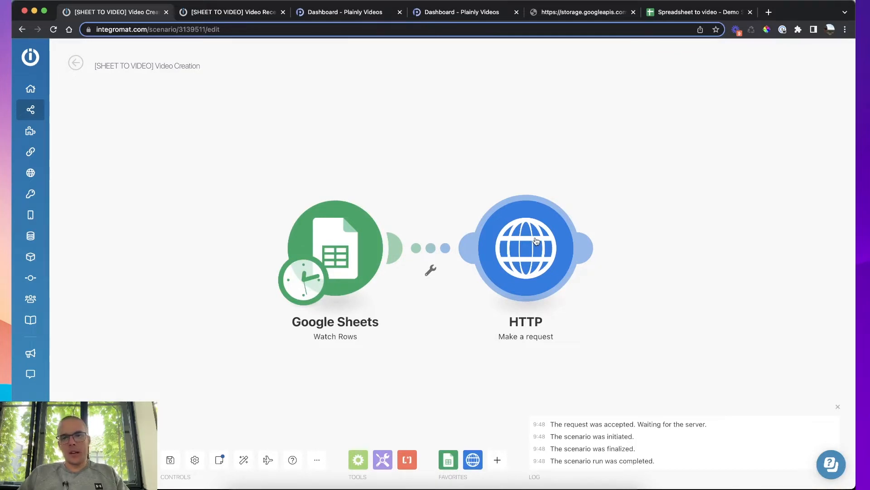
- View the HTTP 'Make a request' module's POST settings, then the Plainly new render page
left_click(525, 248)
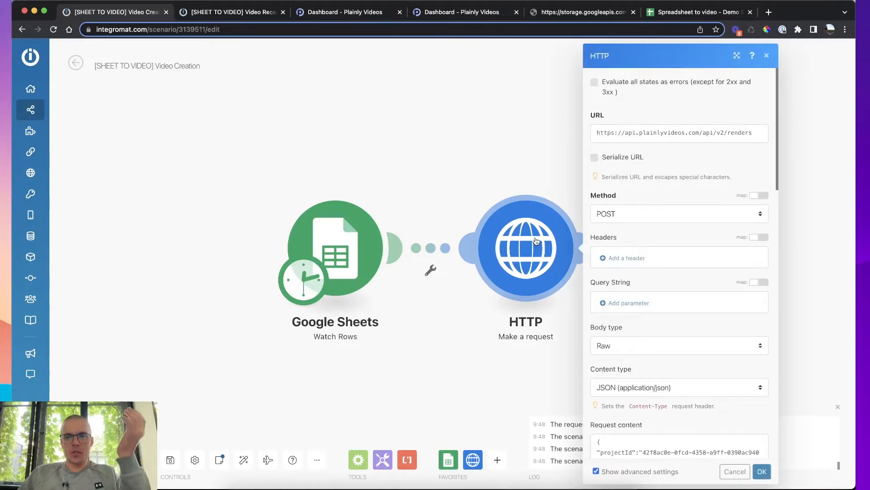
left_click(457, 12)
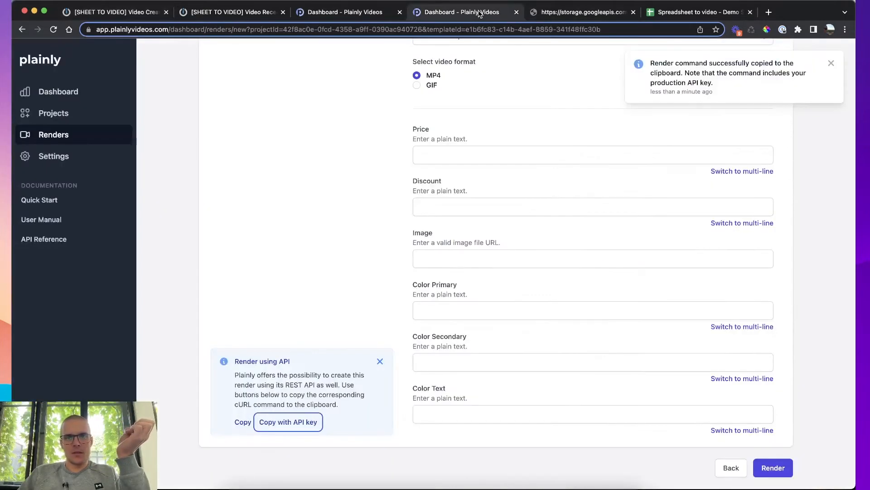
mouse_move(303, 234)
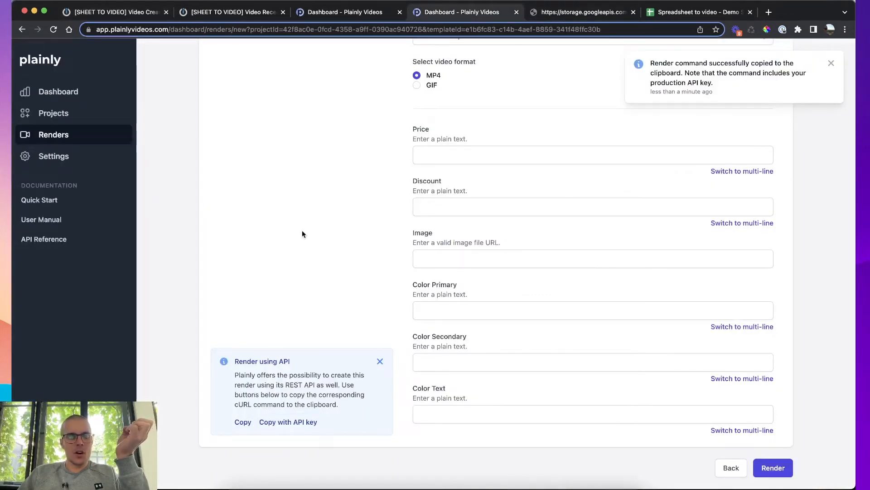
- Copy the Plainly render command with API key, dismiss the notifications, and return to the HTTP module
left_click(114, 12)
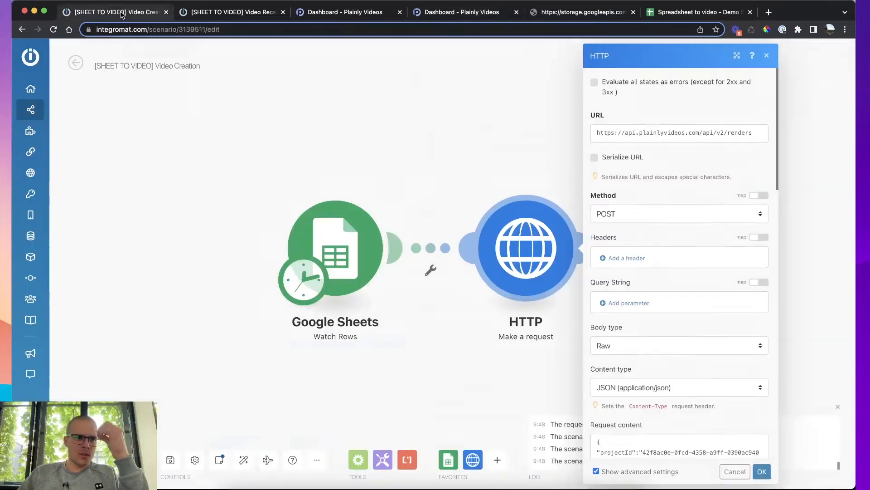
scroll("down", 3)
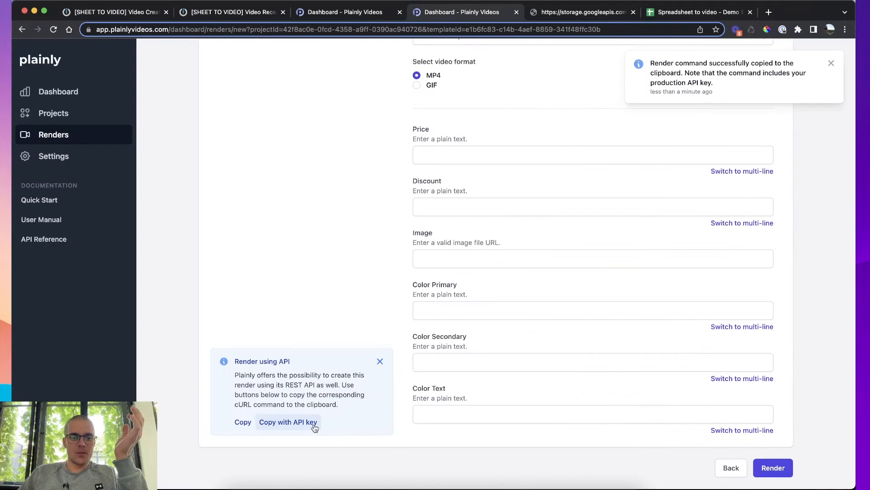
left_click(287, 422)
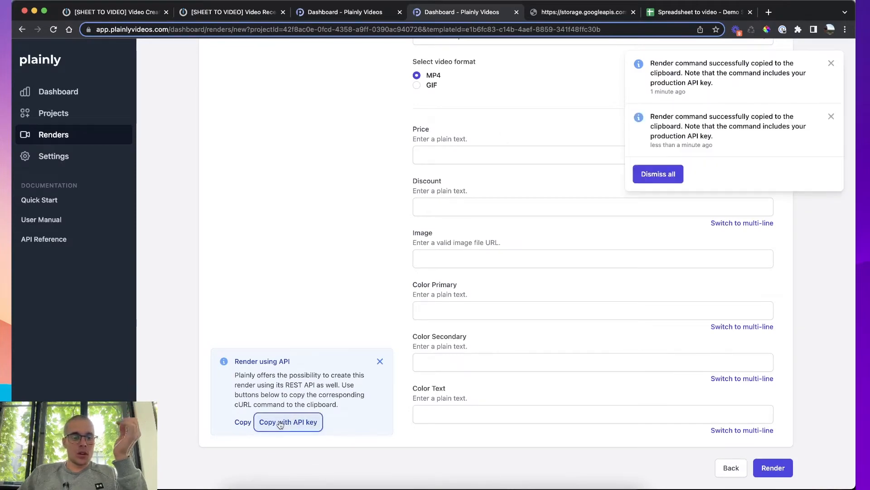
scroll("up", 3)
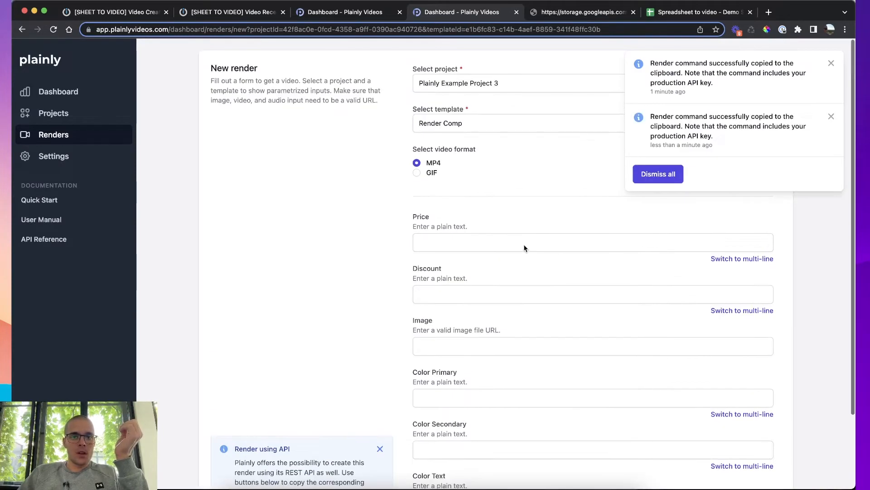
left_click(518, 83)
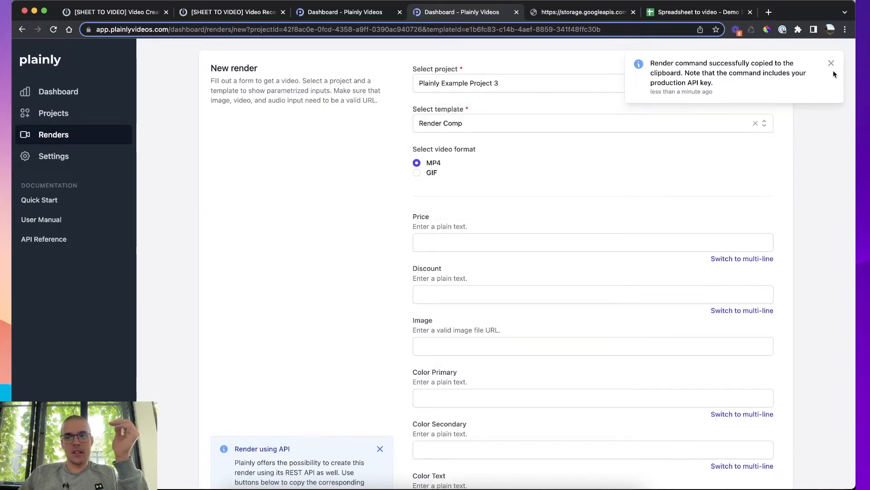
left_click(832, 62)
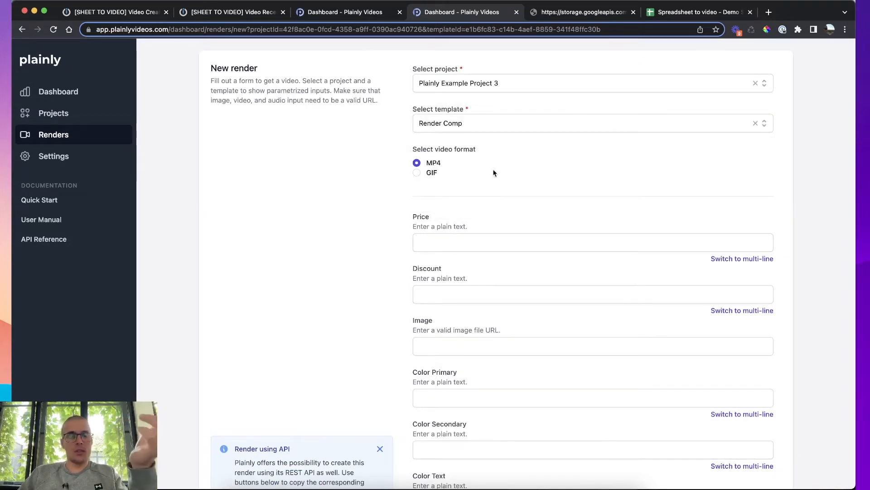
scroll("down", 3)
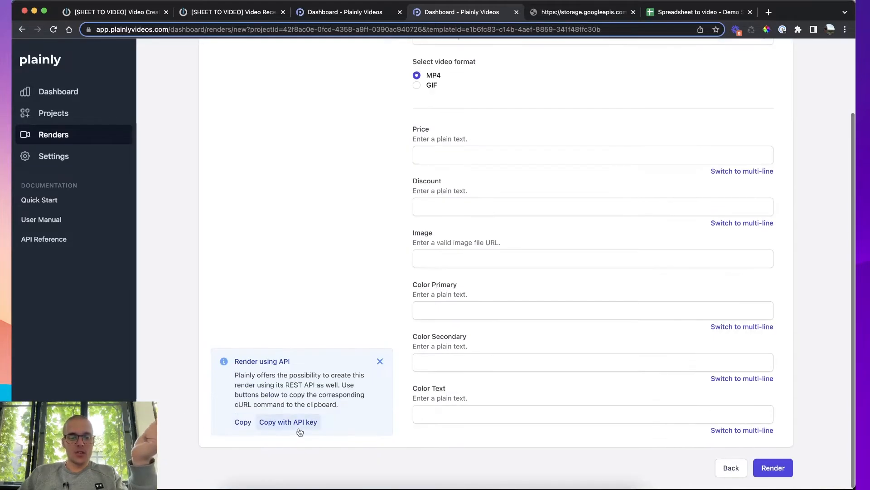
left_click(114, 11)
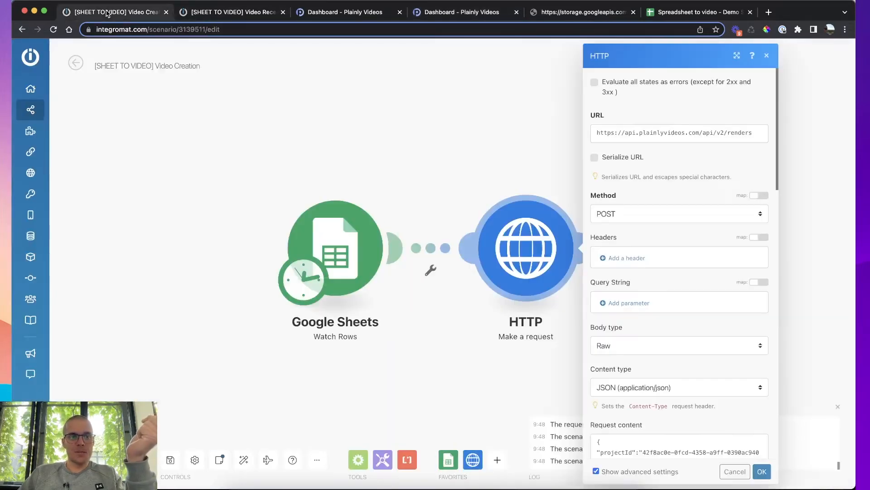
- Expand the HTTP module and review its raw JSON body type, content type and request content mapped to the sheet columns
scroll("down", 3)
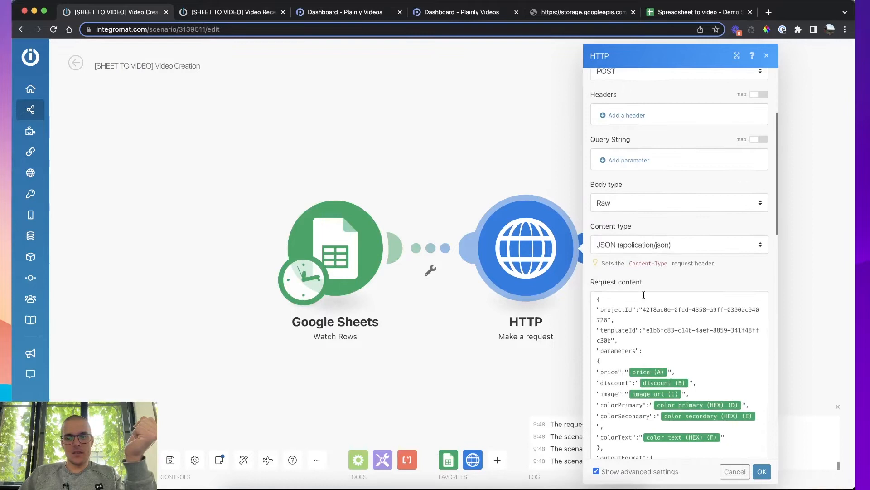
scroll("up", 3)
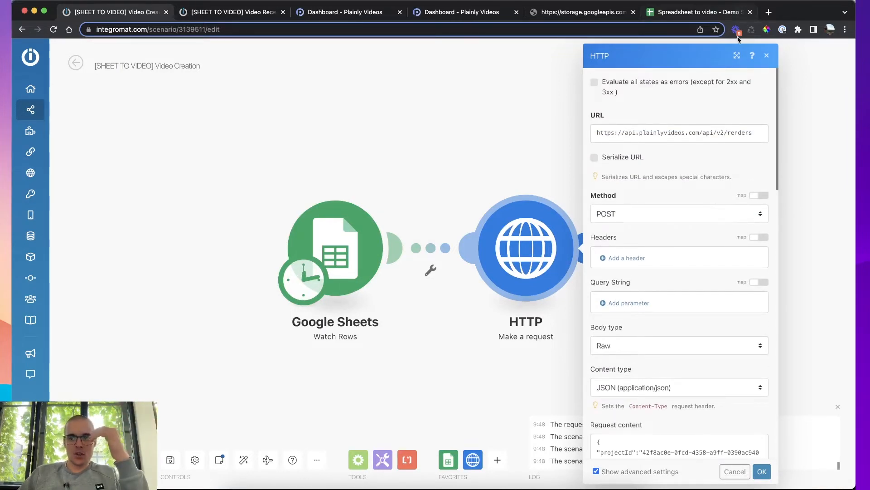
left_click(737, 55)
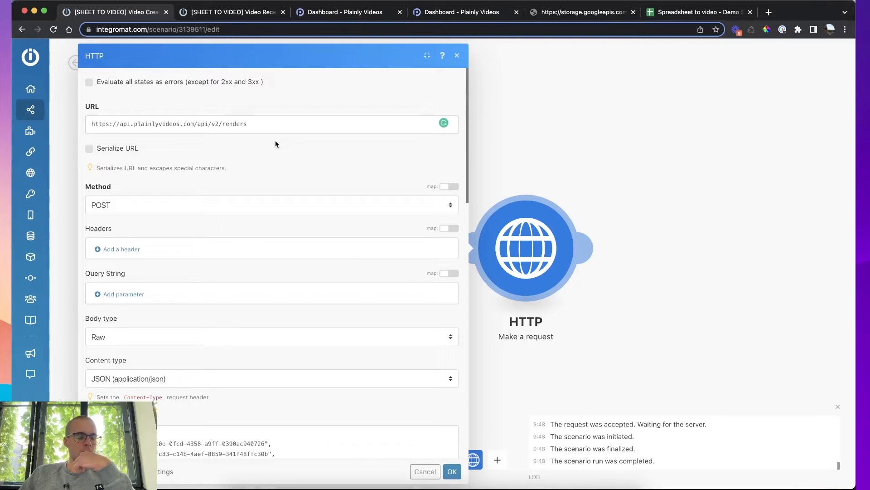
left_click(272, 205)
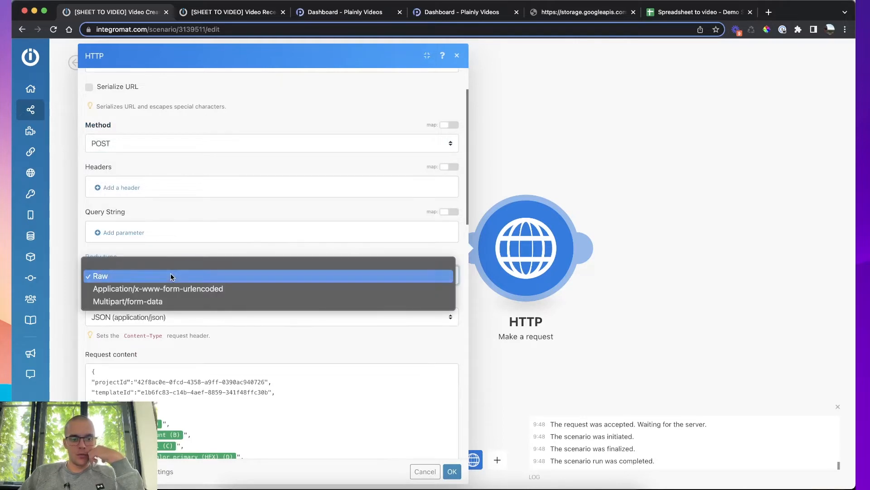
left_click(99, 276)
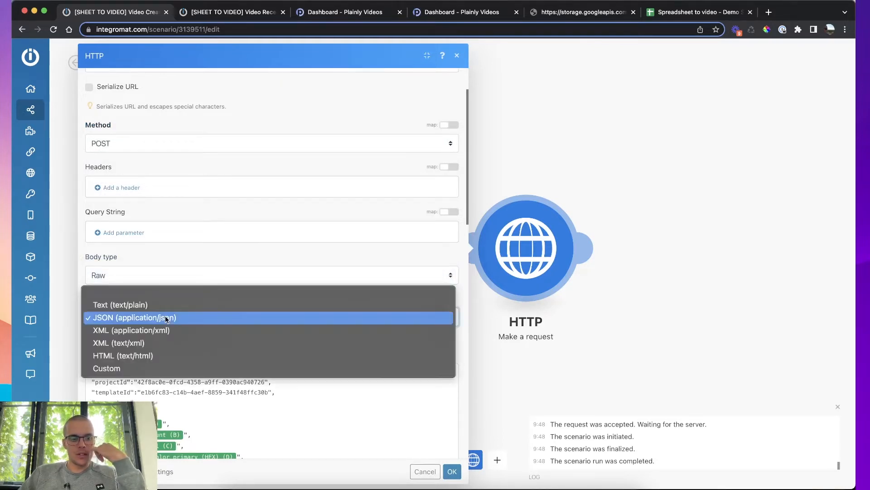
left_click(135, 317)
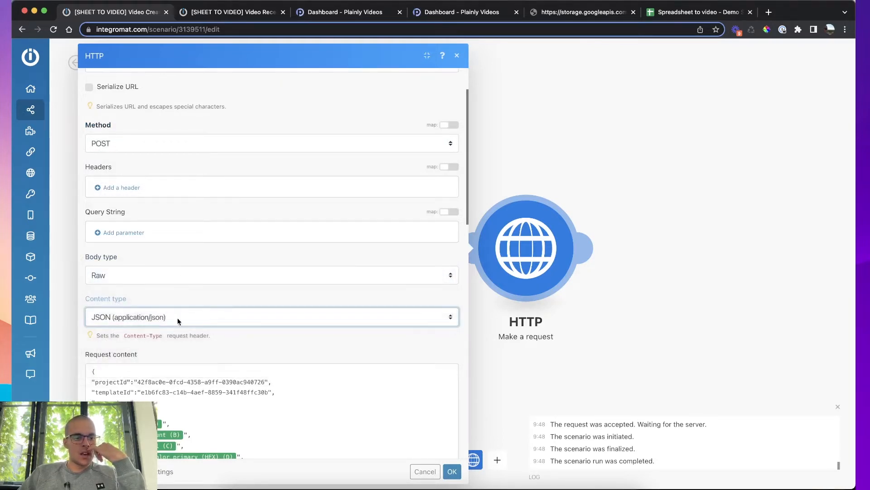
scroll("down", 3)
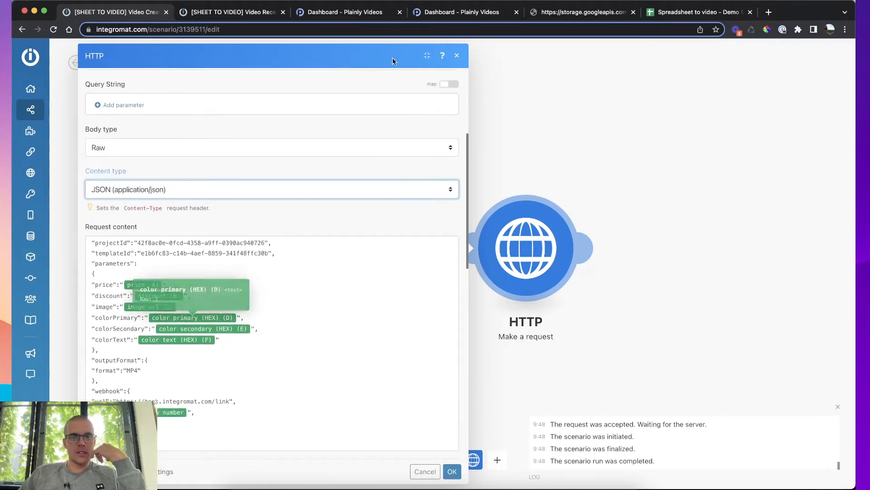
mouse_move(245, 316)
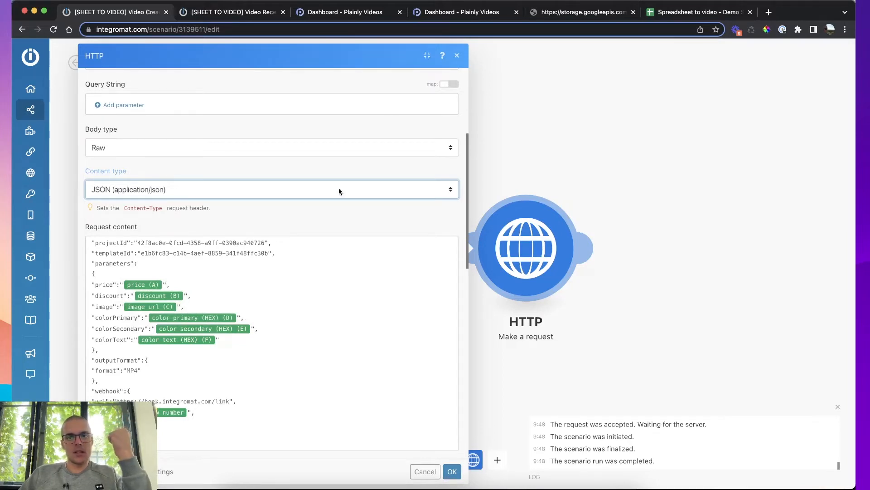
- Bring up the Watch Rows mapping fields and highlight the templateId value in the request body
left_click(463, 11)
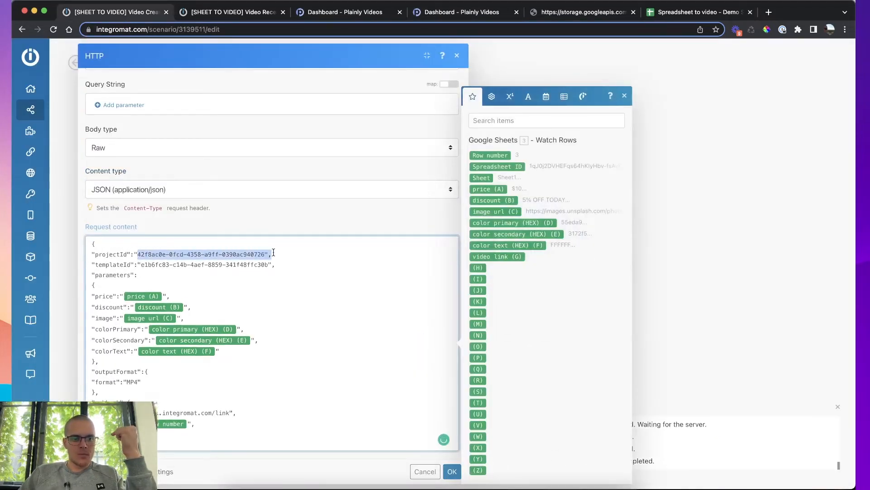
left_click(268, 267)
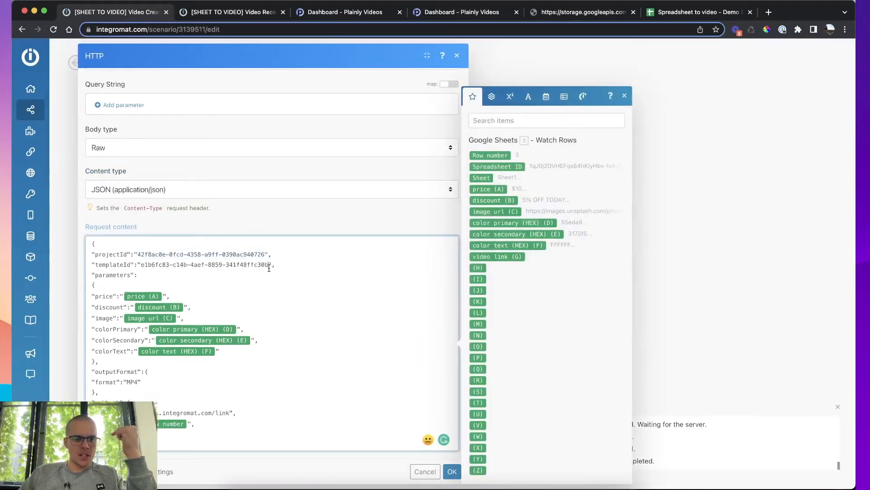
double_click(208, 265)
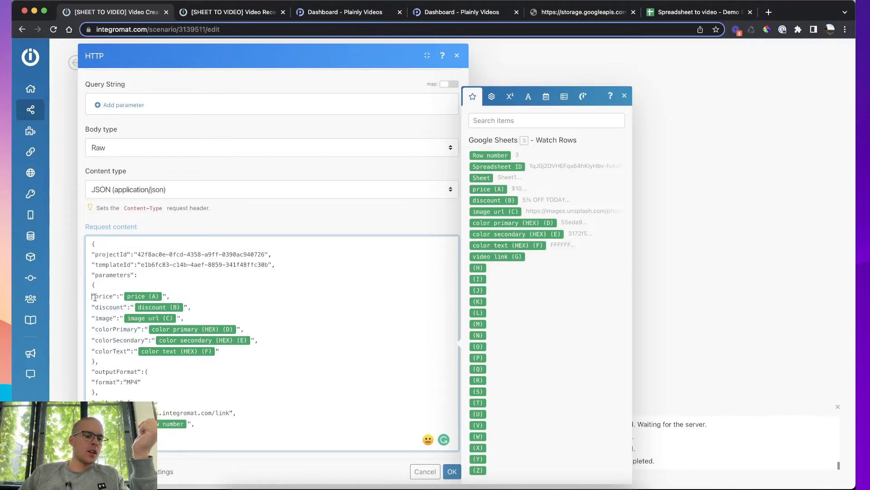
mouse_move(144, 296)
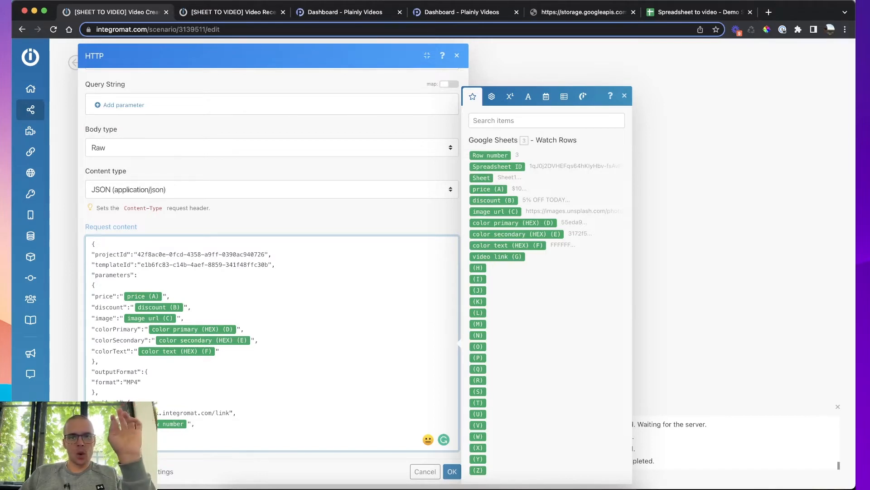
- Close the HTTP settings, review the webhook and passthrough parameters, and switch to Video Receiver
left_click(451, 472)
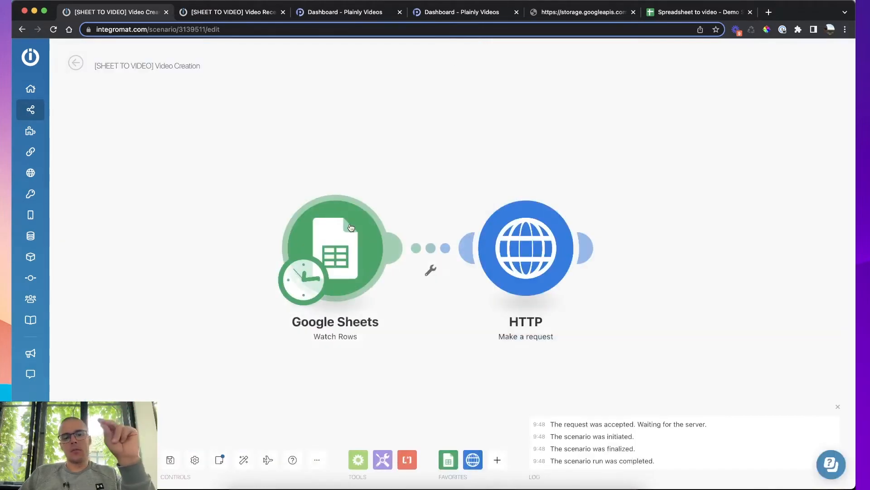
mouse_move(366, 253)
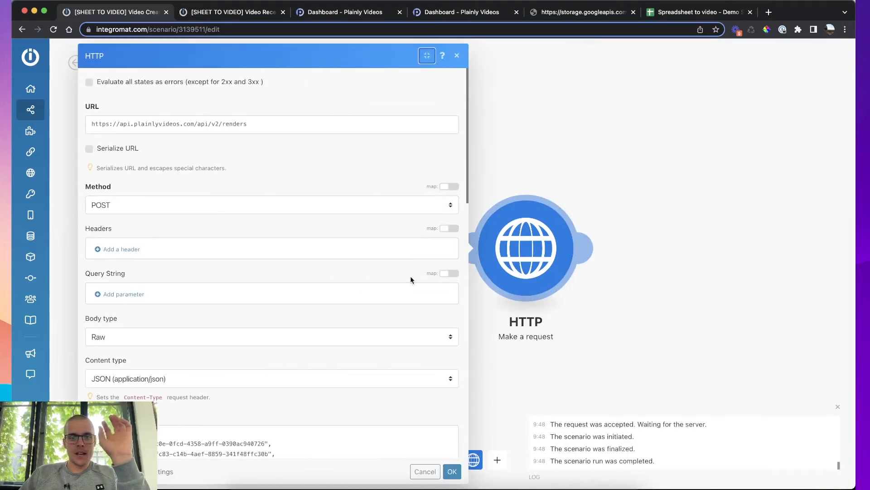
scroll("down", 3)
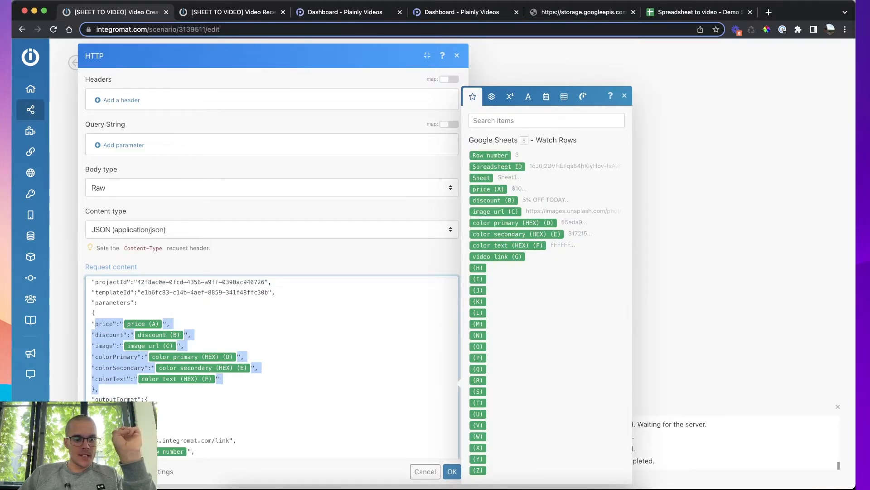
scroll("down", 3)
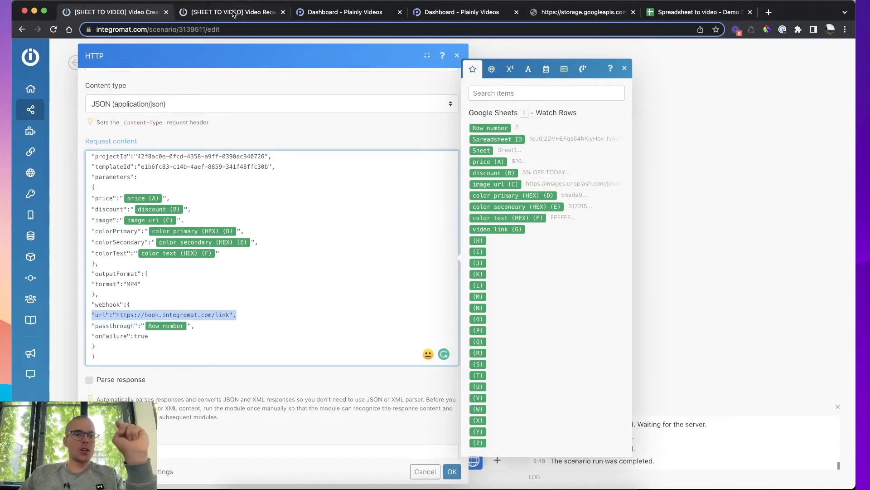
left_click(230, 12)
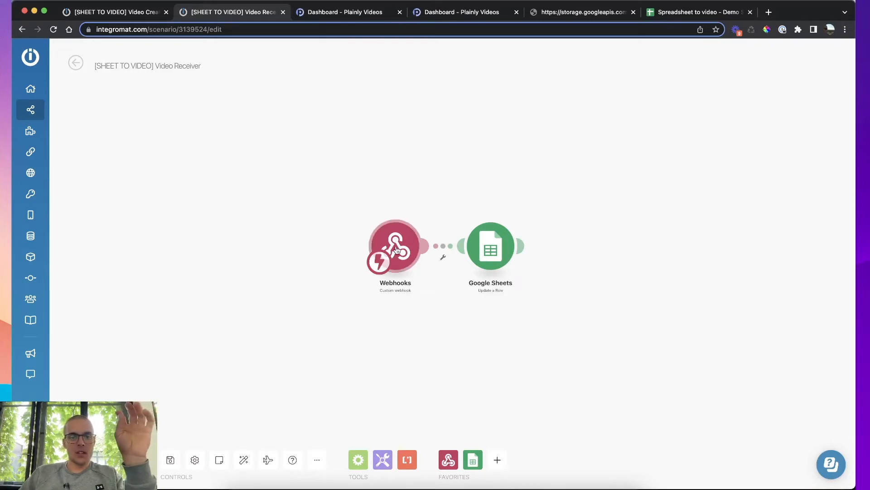
mouse_move(476, 180)
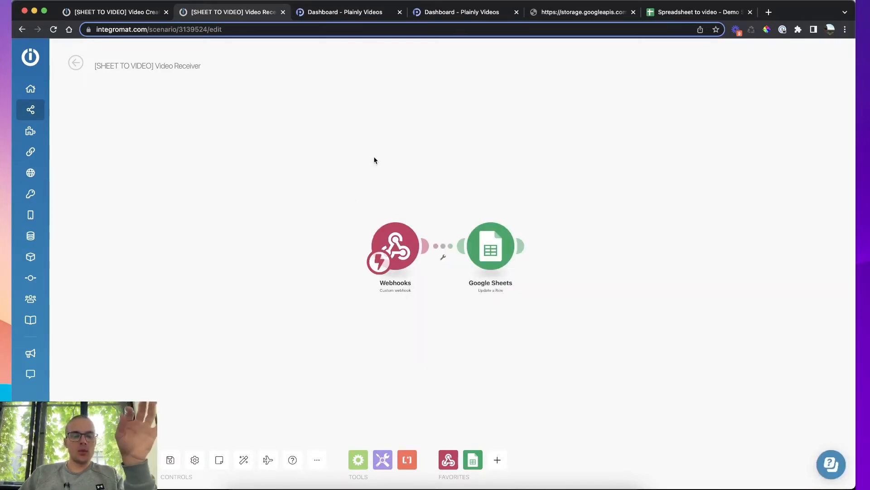
- Highlight the Row number passthrough token in Video Creation's request body, checking Video Receiver in between
left_click(394, 246)
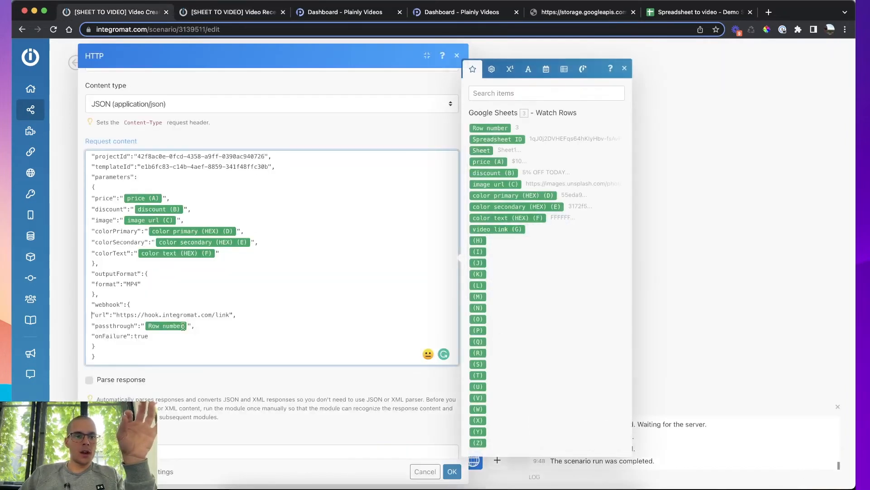
double_click(167, 314)
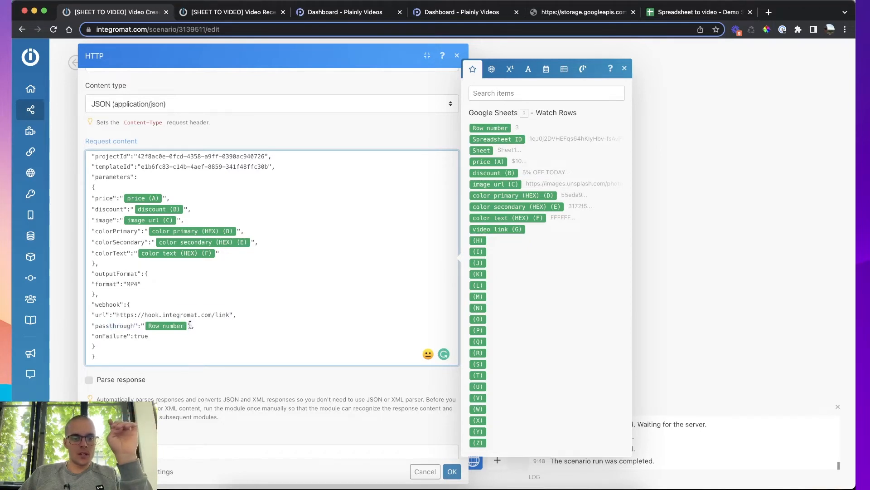
left_click(230, 12)
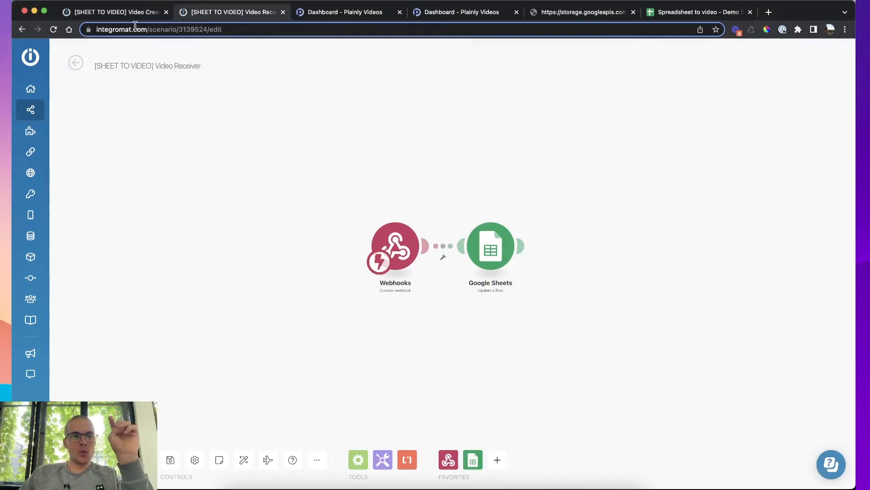
left_click(110, 11)
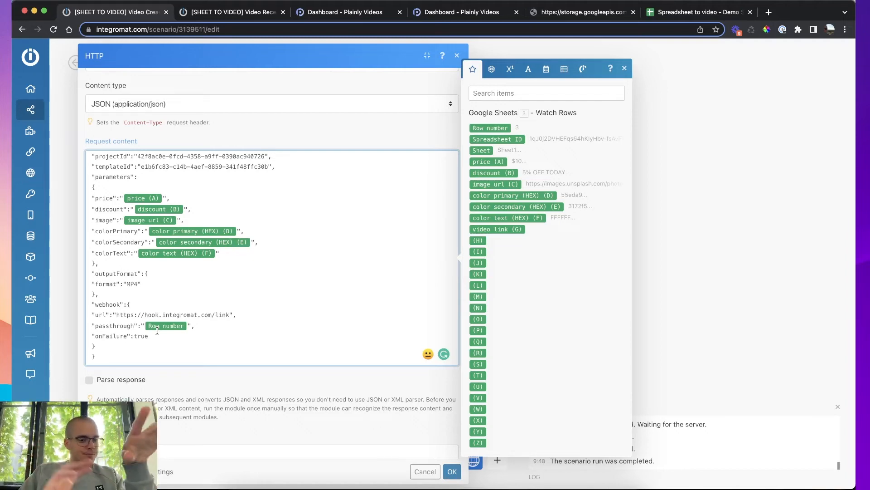
- Scroll the HTTP dialog to the basic-auth User name and Password fields holding the API key
scroll("down", 3)
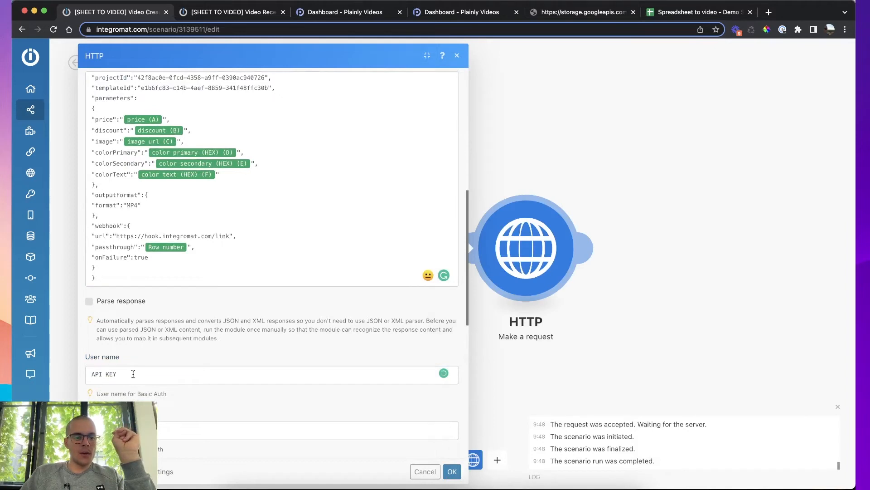
scroll("down", 3)
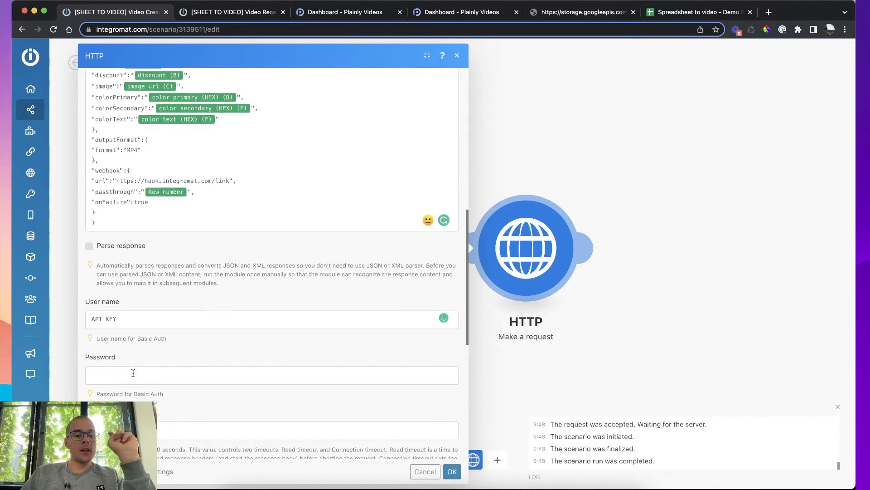
scroll("up", 3)
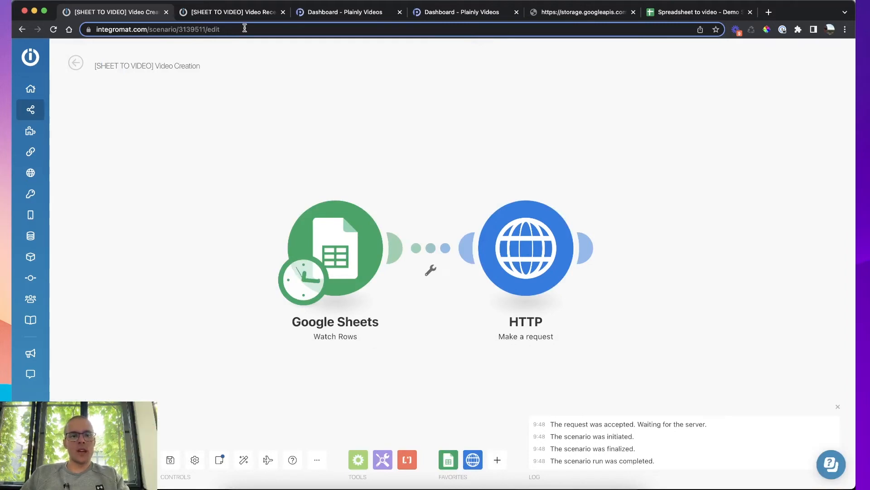
- Toggle between the two scenarios and open Video Receiver's Google Sheets Update a Row module
left_click(231, 12)
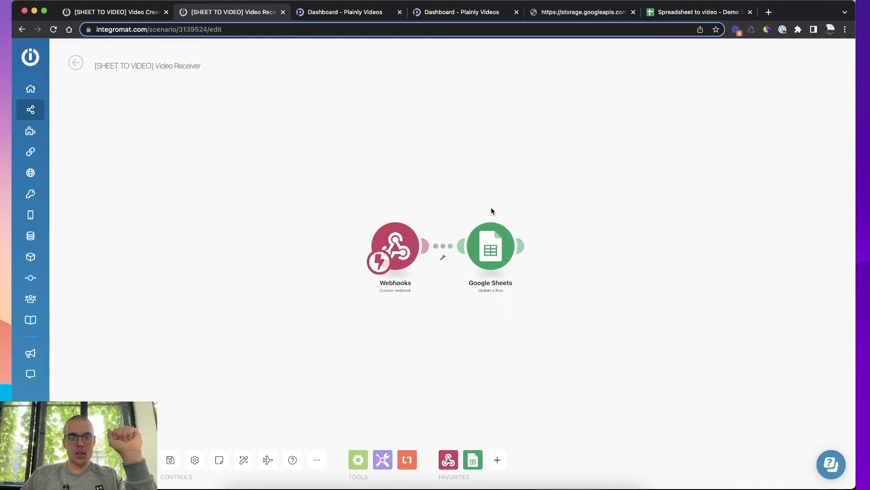
mouse_move(396, 246)
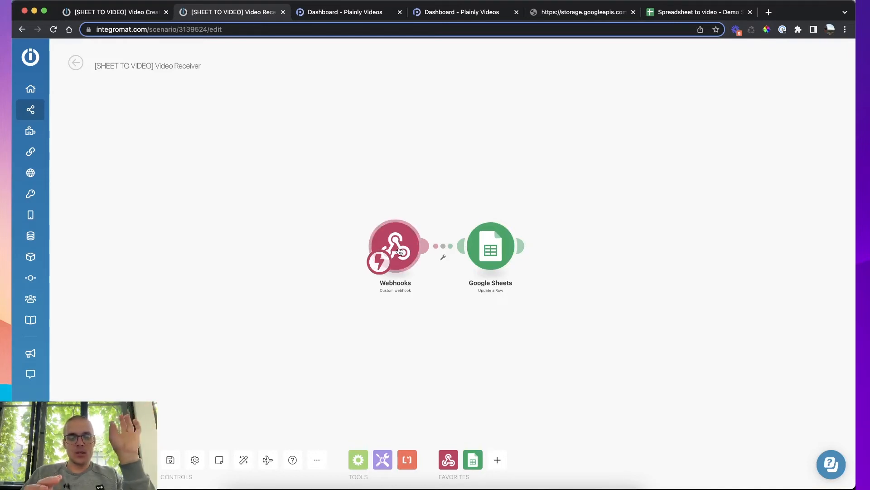
left_click(395, 246)
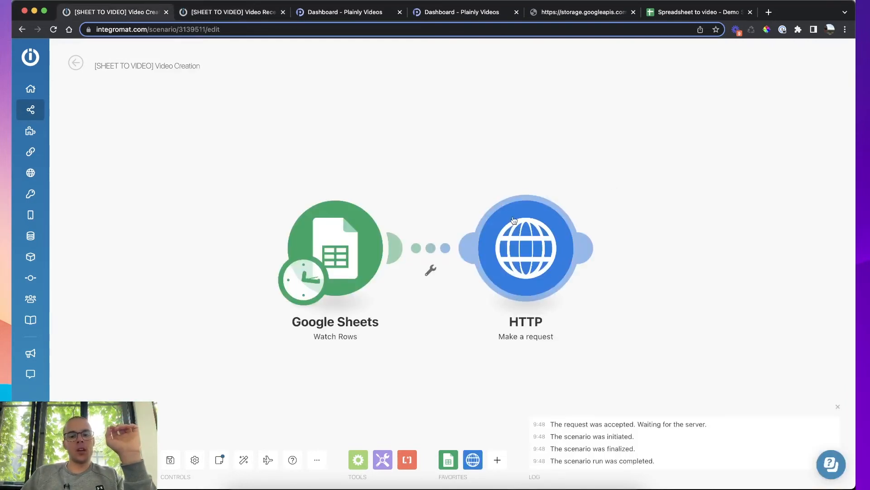
mouse_move(194, 18)
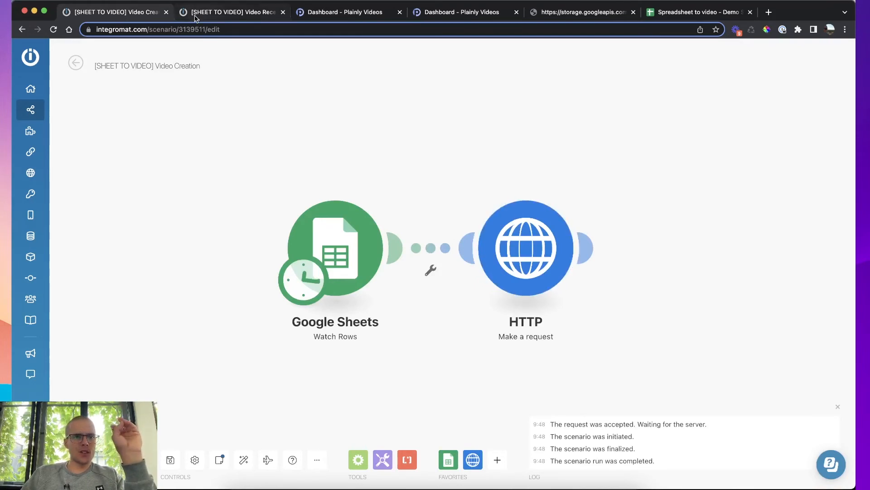
left_click(232, 12)
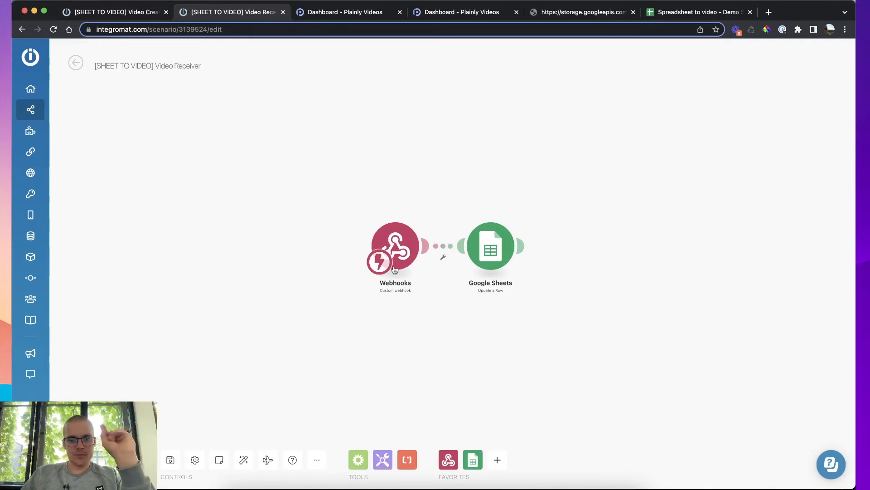
mouse_move(490, 245)
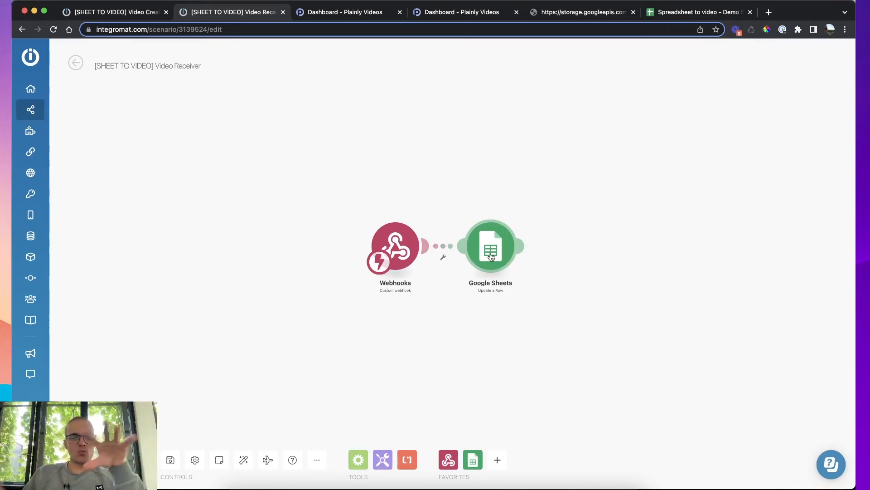
left_click(490, 246)
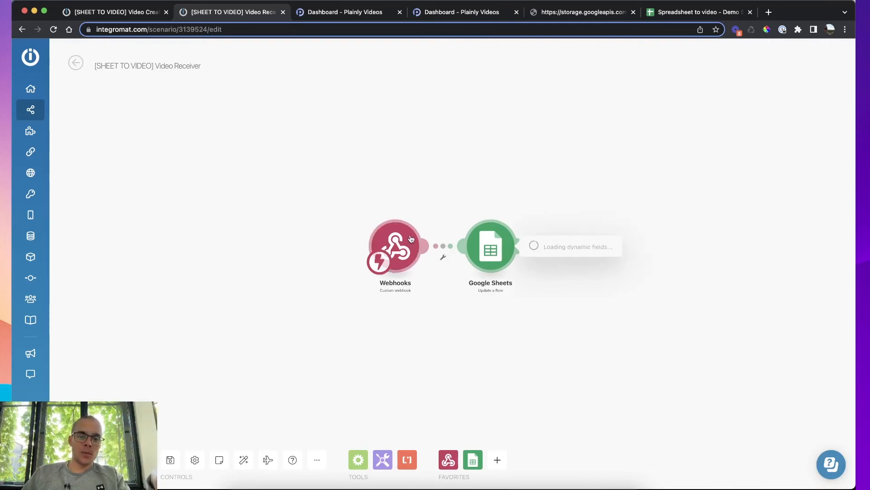
- Review Row number mapped to webhook passthrough and video link column G to output, then OK
left_click(490, 247)
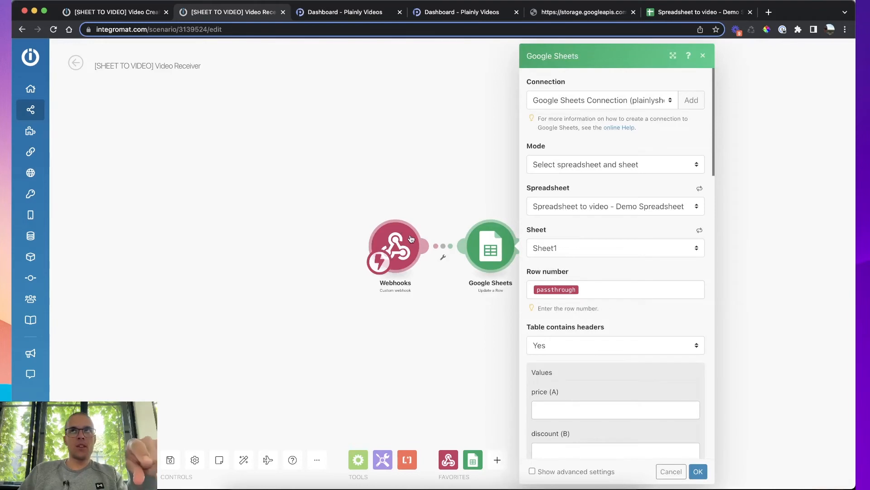
mouse_move(495, 276)
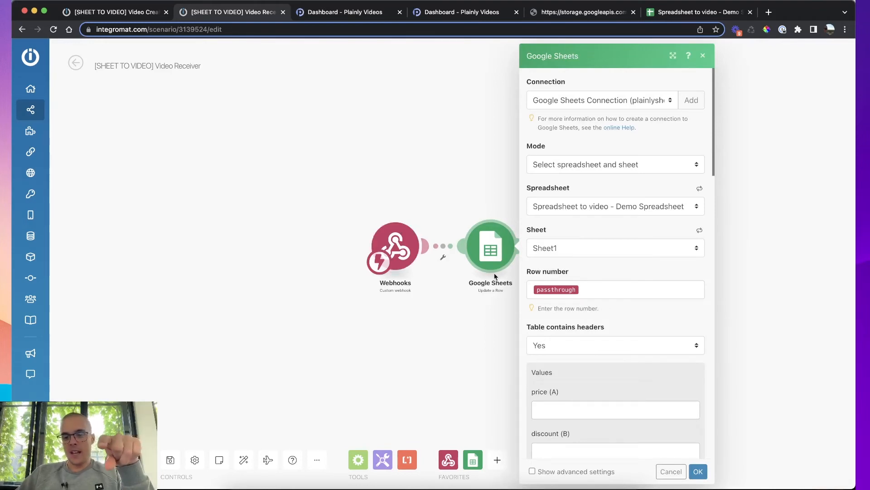
mouse_move(596, 263)
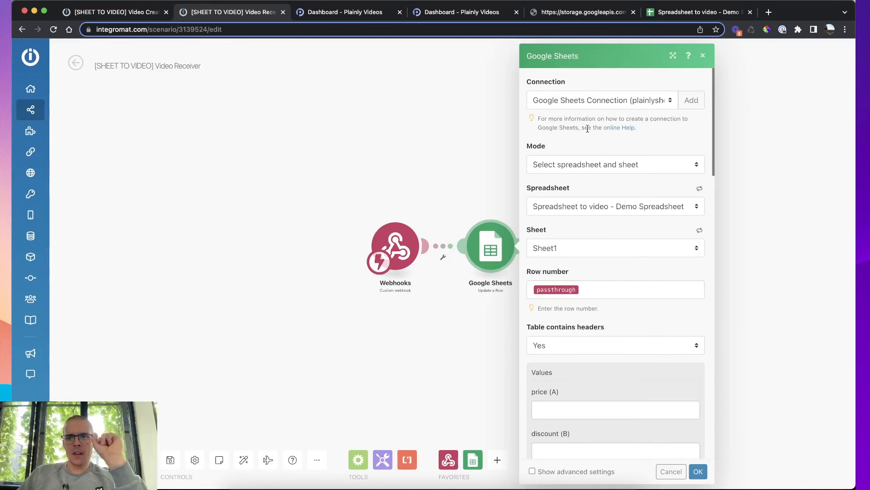
mouse_move(557, 102)
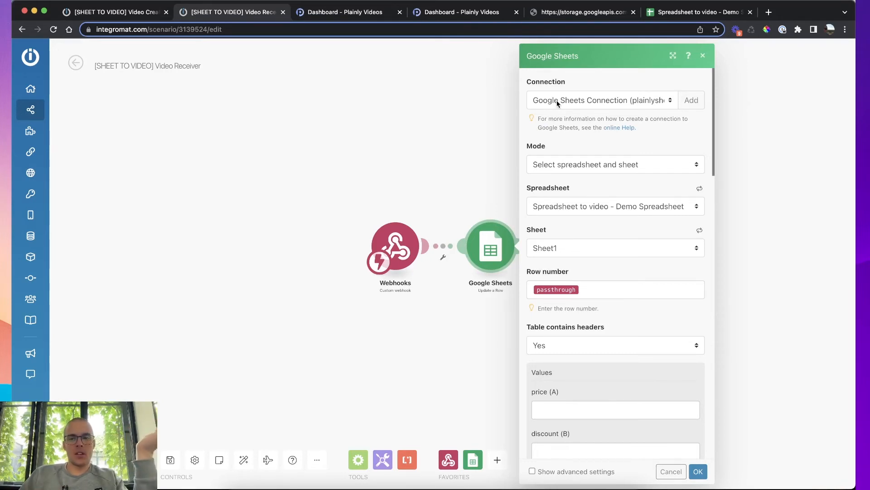
mouse_move(579, 182)
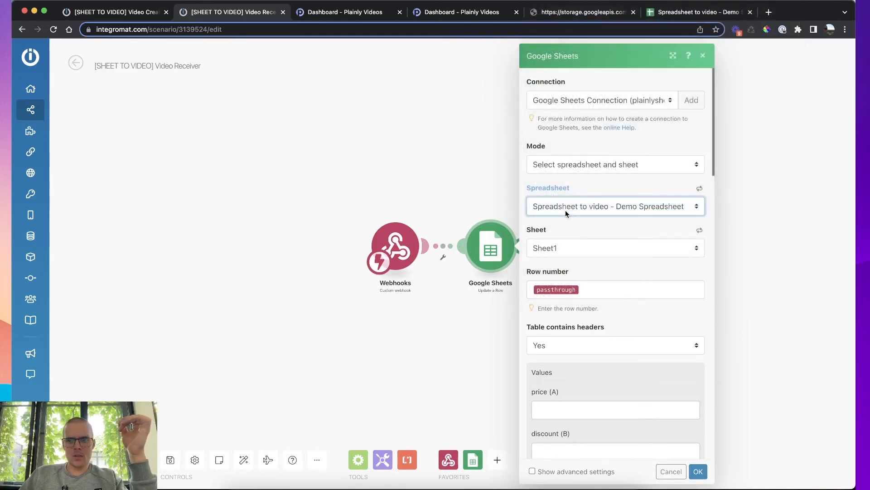
mouse_move(553, 254)
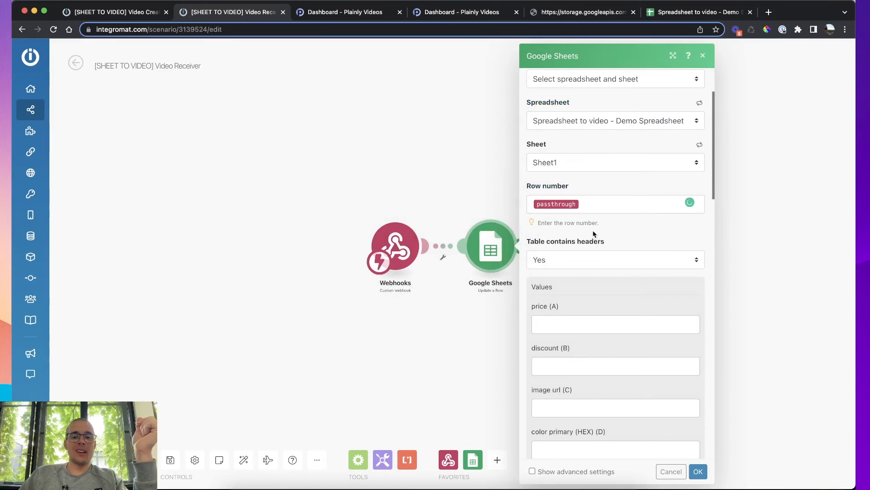
left_click(610, 204)
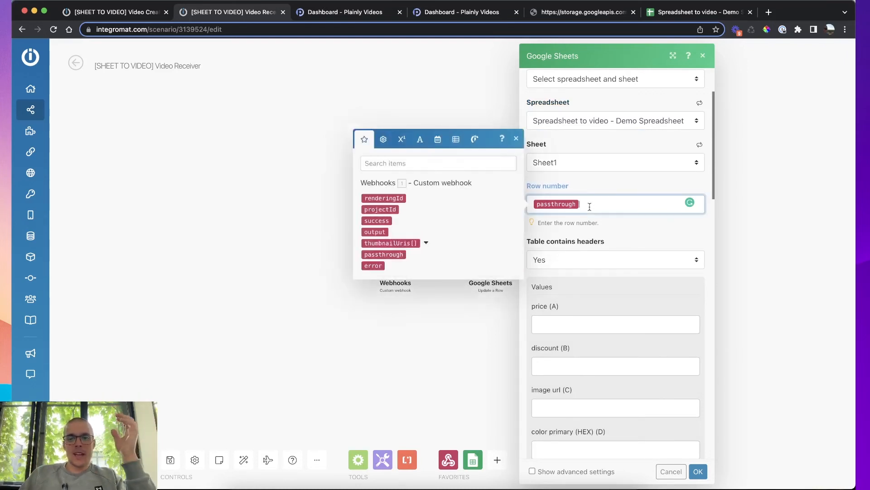
mouse_move(616, 201)
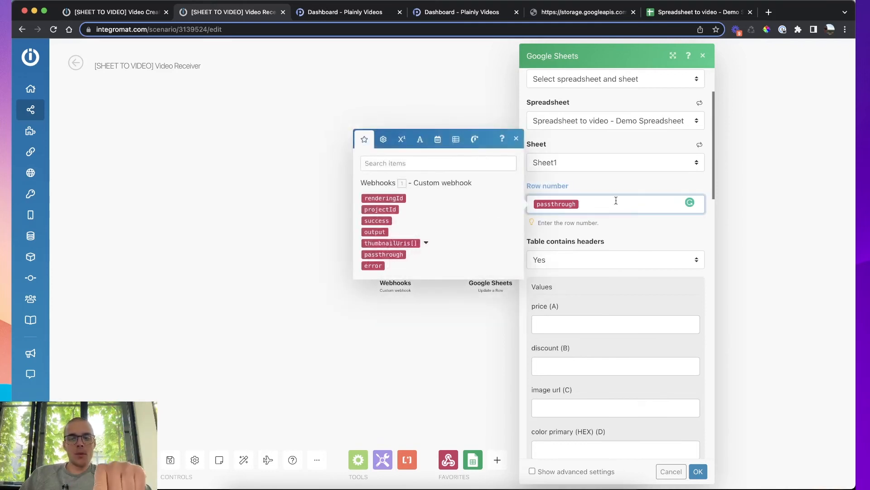
scroll("down", 3)
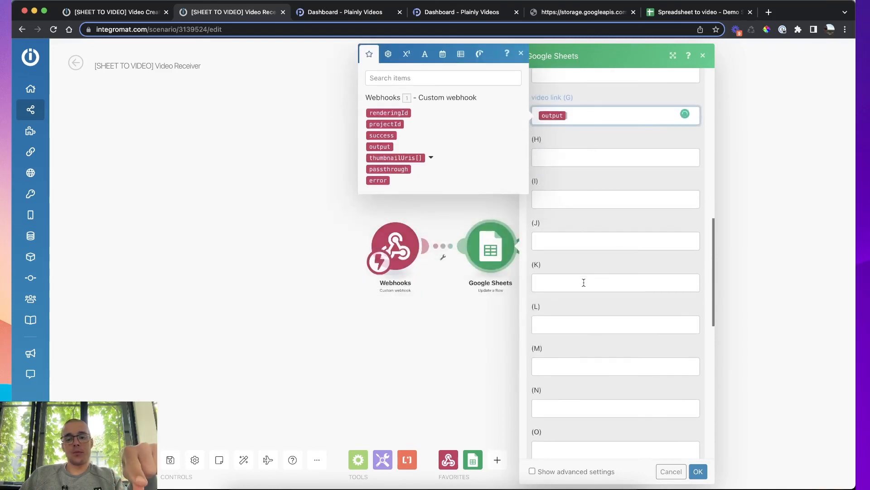
left_click(698, 472)
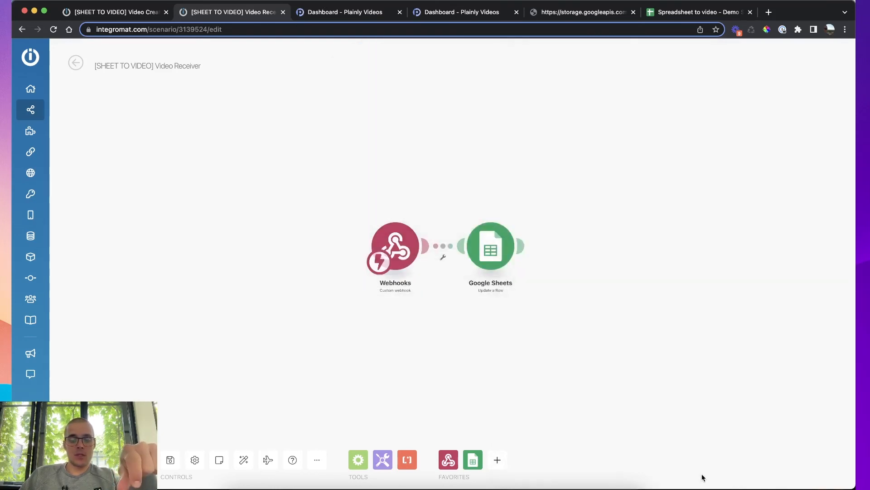
left_click(170, 459)
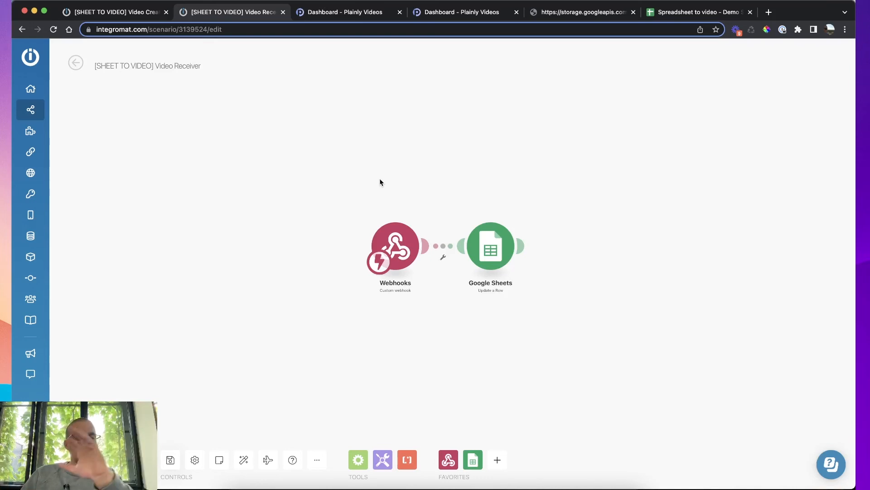
mouse_move(698, 16)
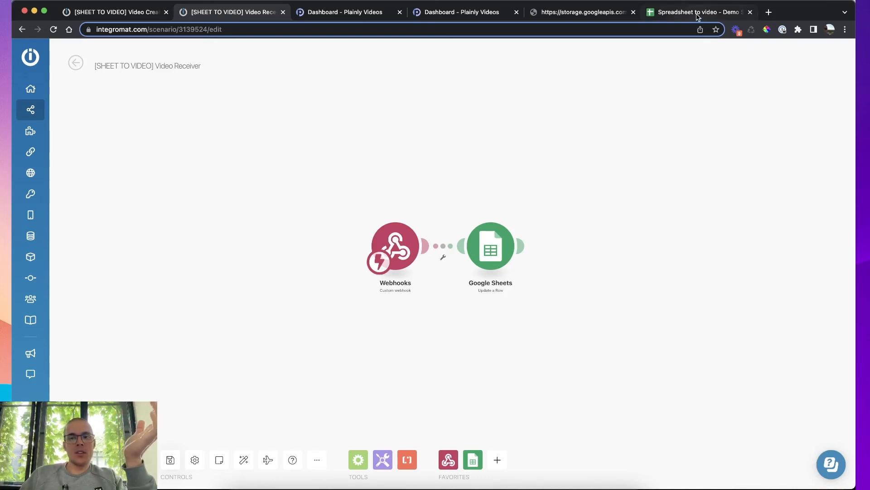
- In the demo spreadsheet, open row 2's video link in column G and return to the sheet
left_click(696, 12)
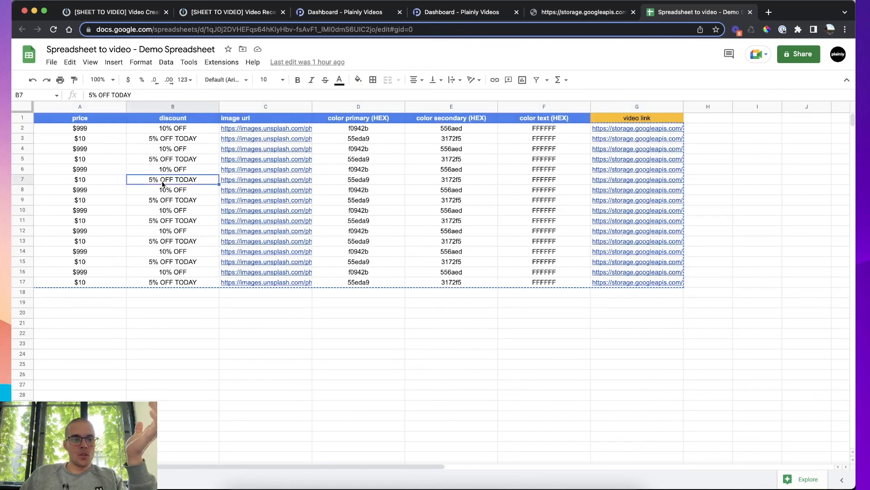
left_click(80, 128)
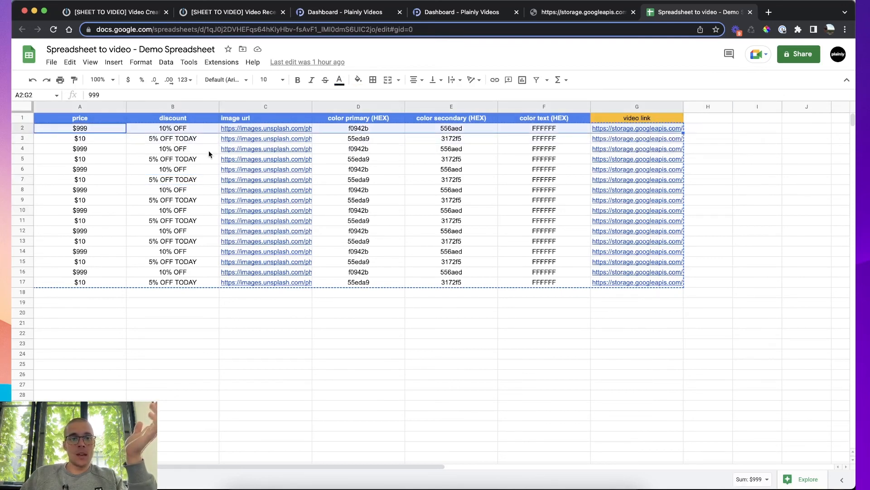
left_click(80, 292)
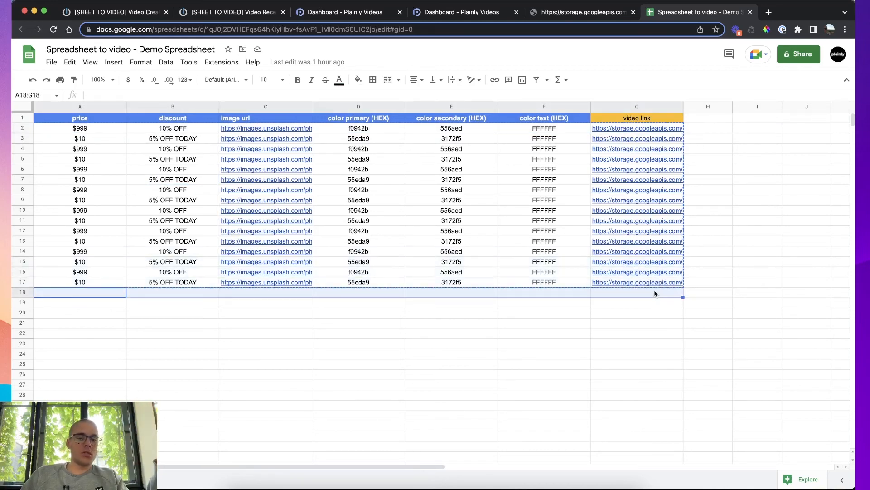
left_click(451, 261)
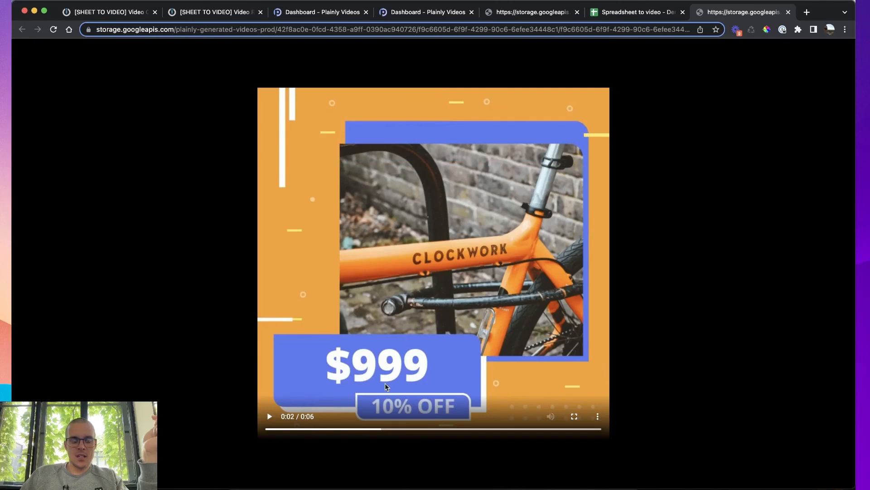
mouse_move(405, 413)
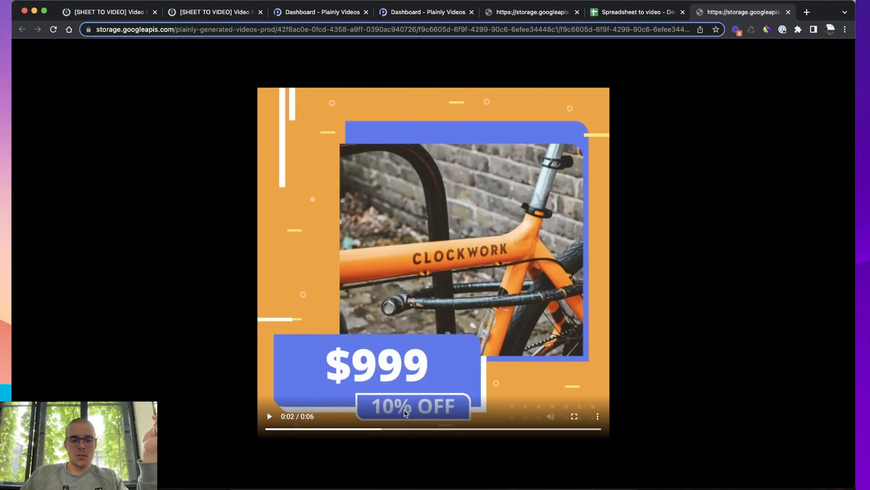
left_click(637, 12)
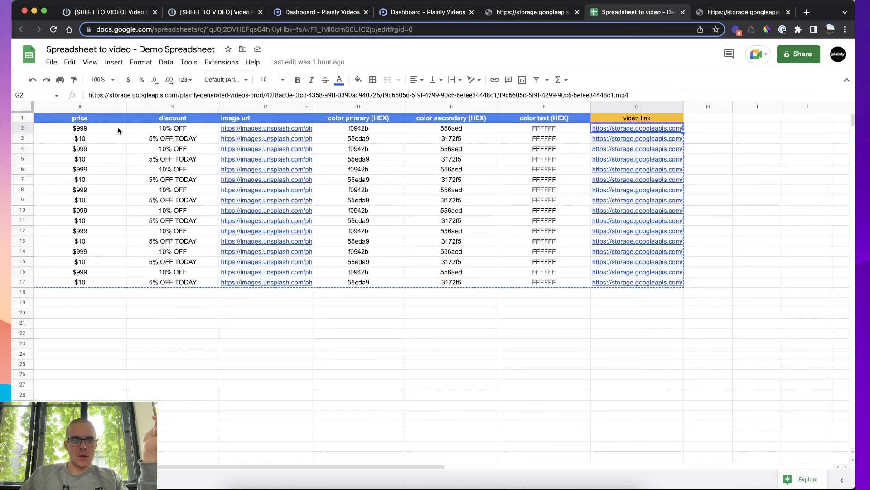
left_click(358, 128)
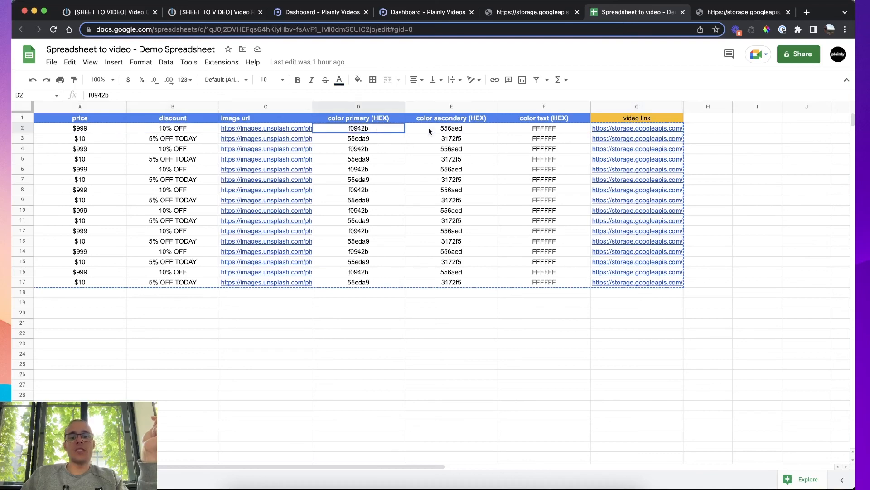
left_click(266, 128)
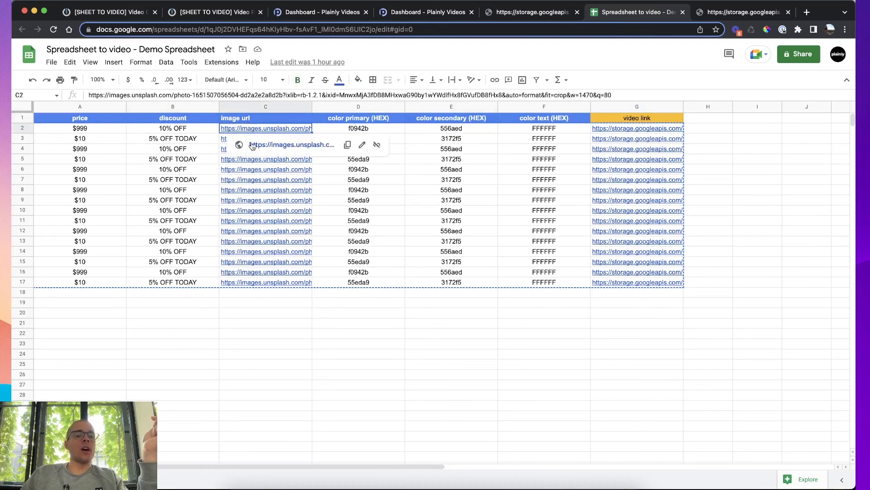
left_click(747, 12)
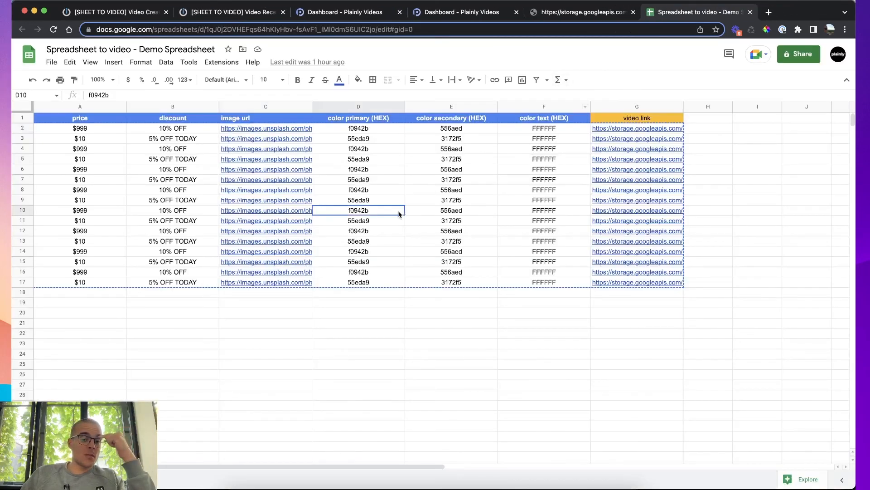
left_click(358, 292)
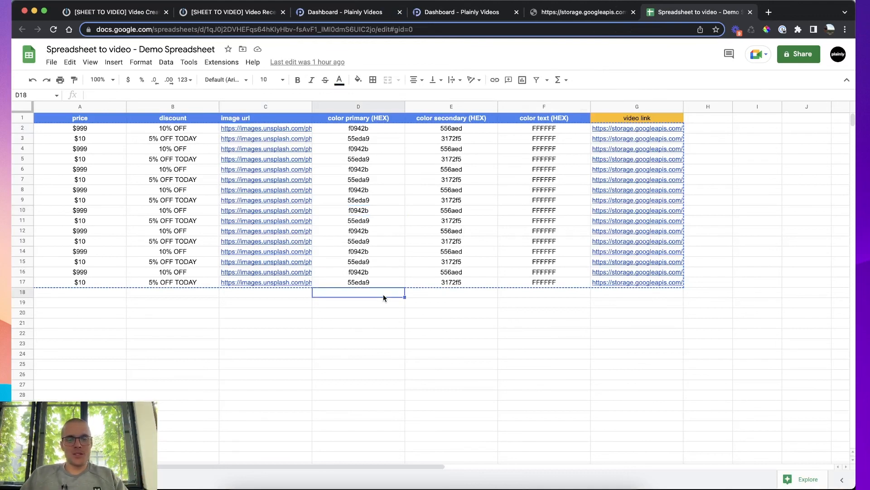
left_click(450, 209)
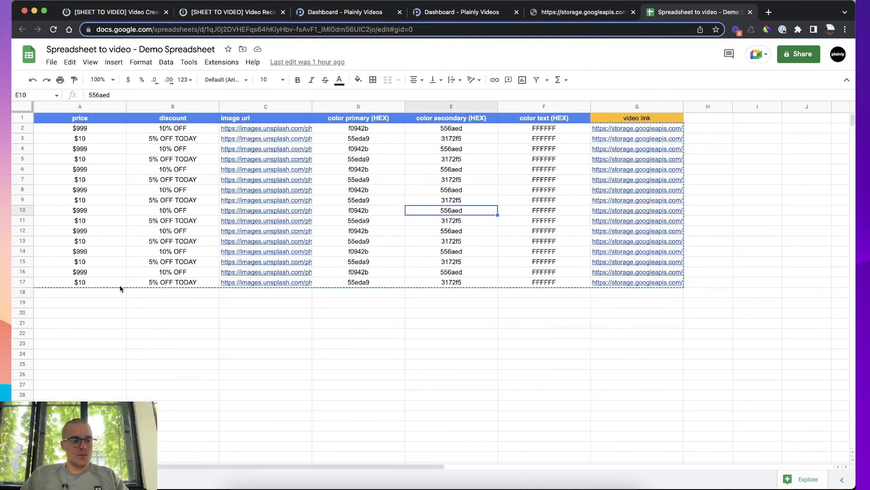
mouse_move(93, 295)
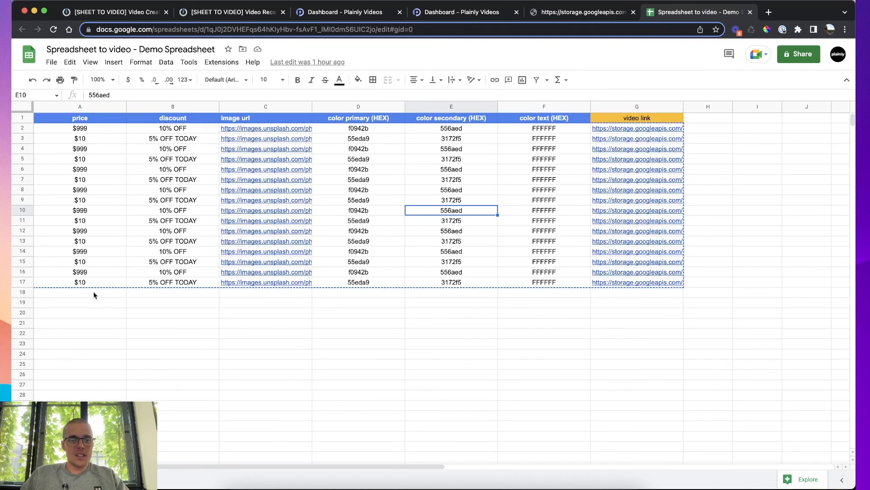
left_click(80, 292)
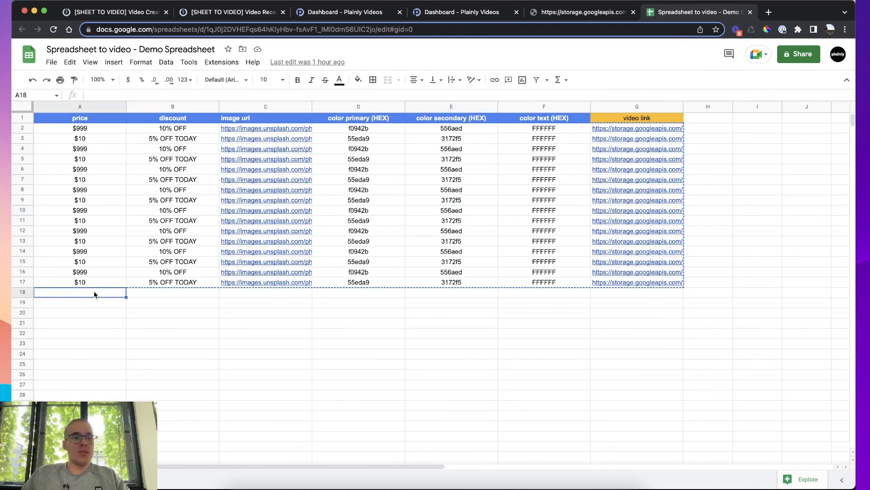